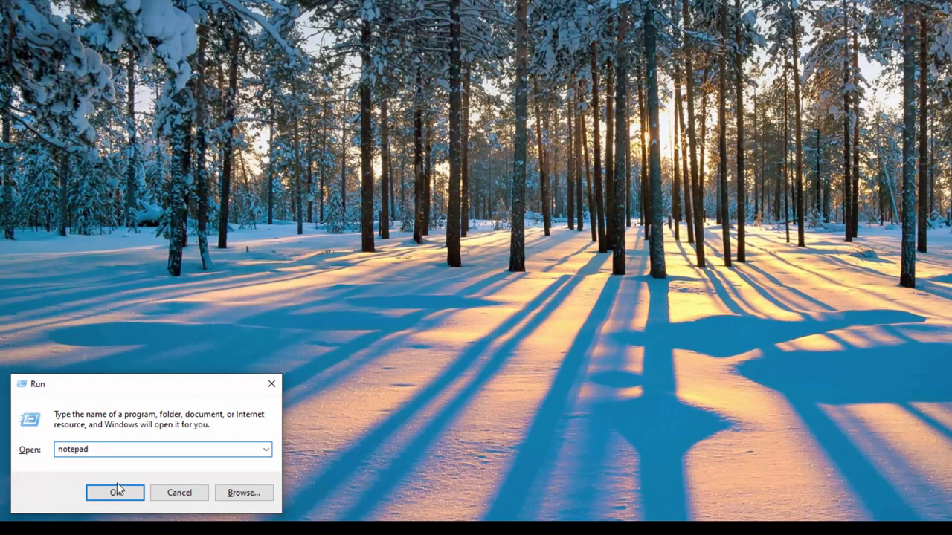
Launch Notepad from the Run dialog to get a blank untitled document
left_click(114, 493)
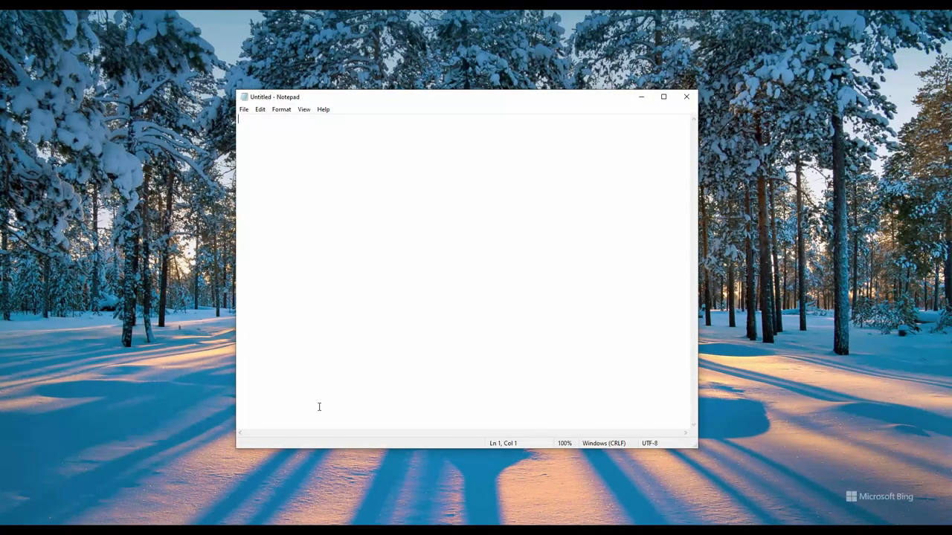
mouse_move(338, 352)
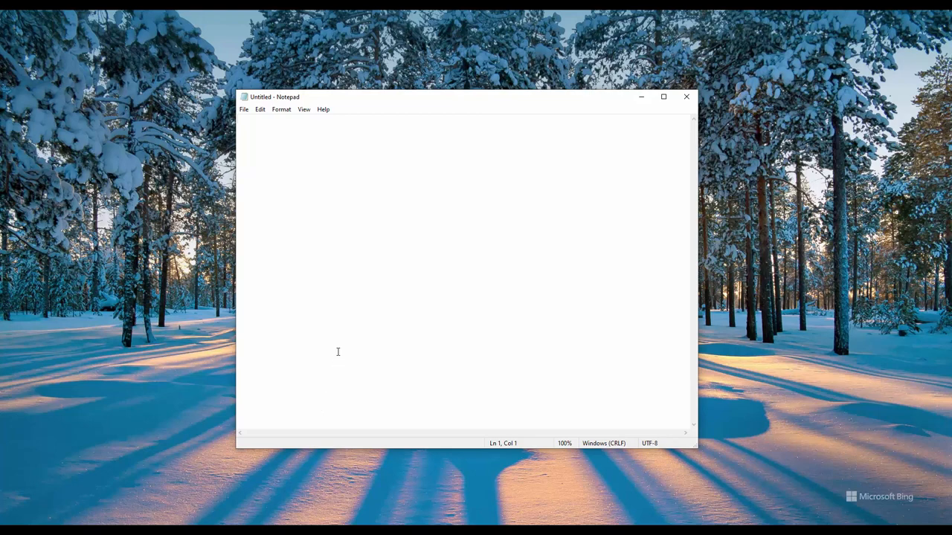
Insert the time and date 3:46 PM 12/23/2021 with F5 and via Edit > Time/Date
key("f5")
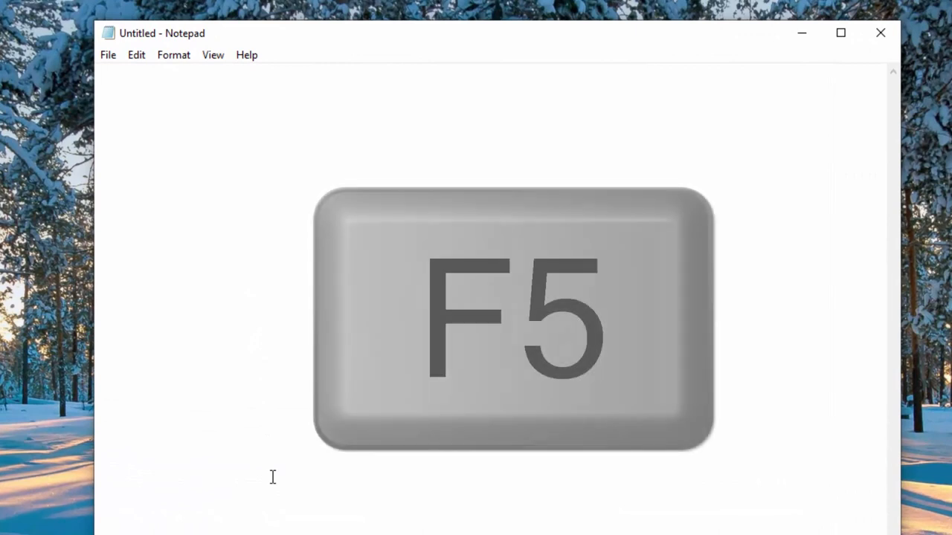
key("f5")
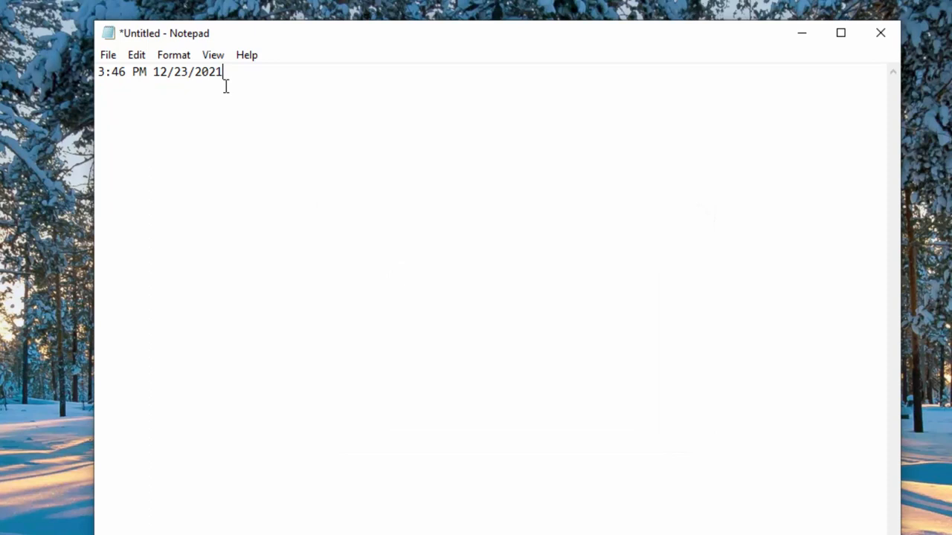
mouse_move(307, 145)
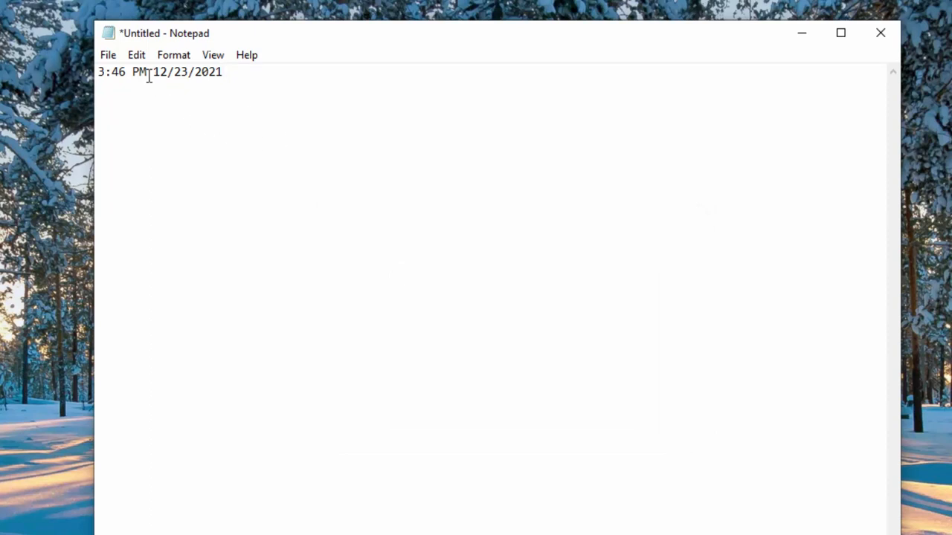
left_click(136, 55)
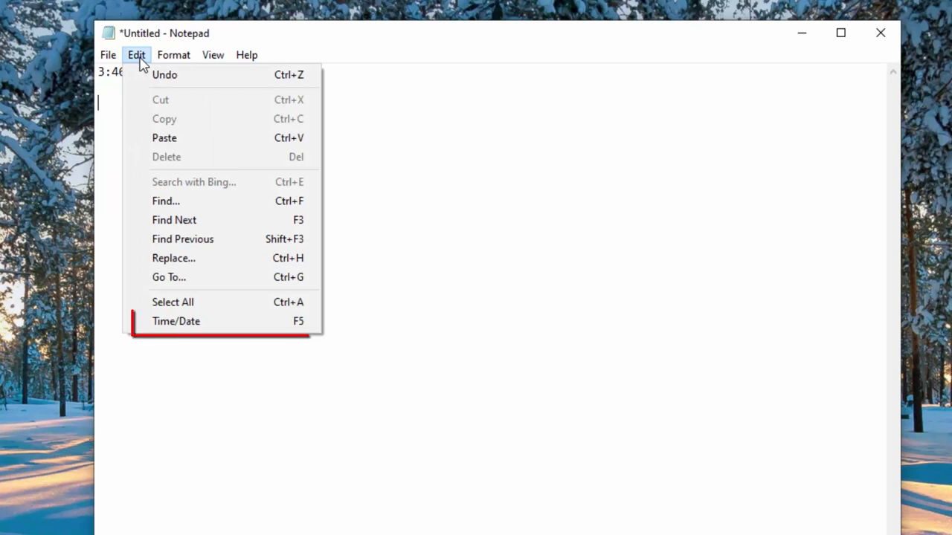
mouse_move(176, 321)
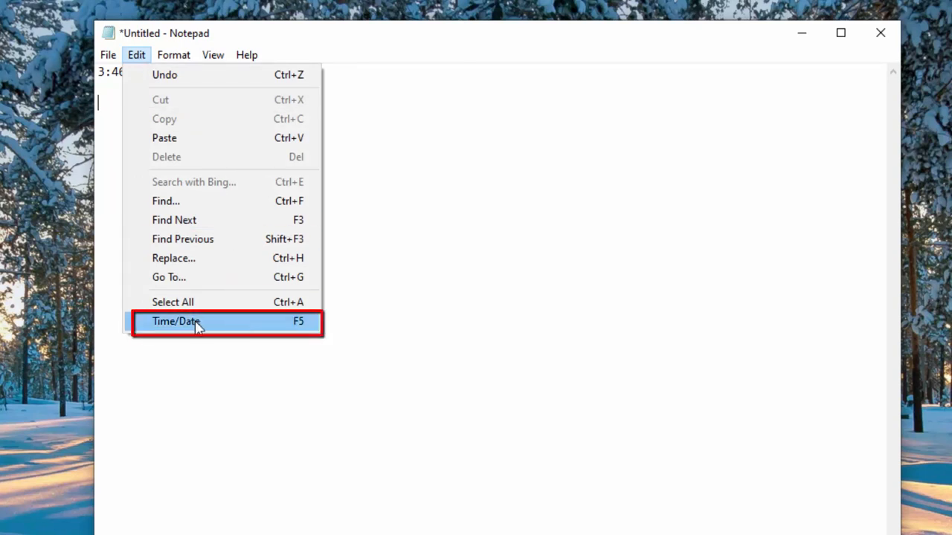
mouse_move(215, 328)
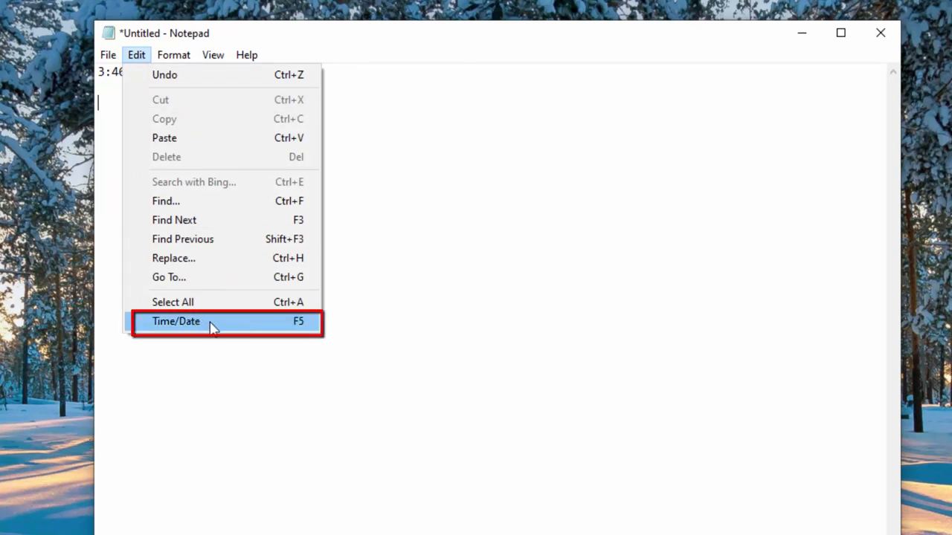
mouse_move(275, 329)
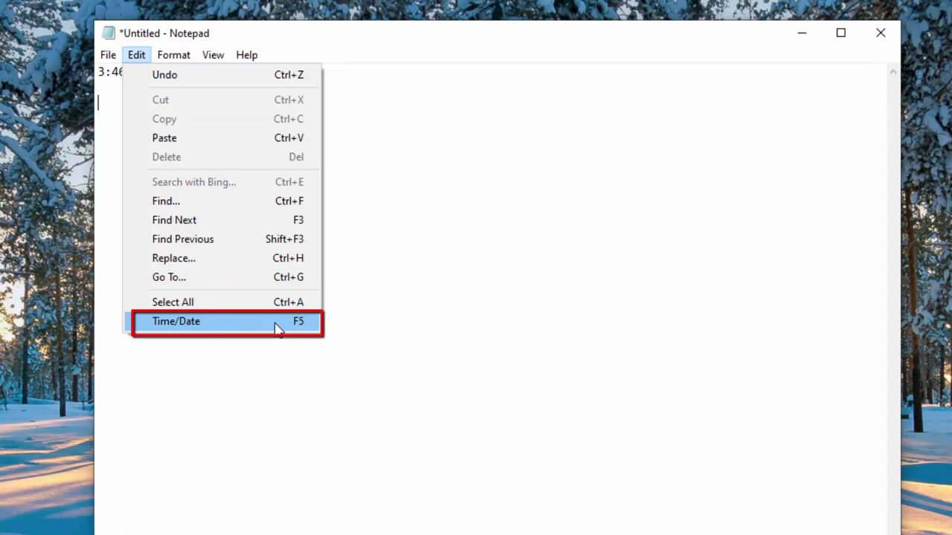
mouse_move(308, 327)
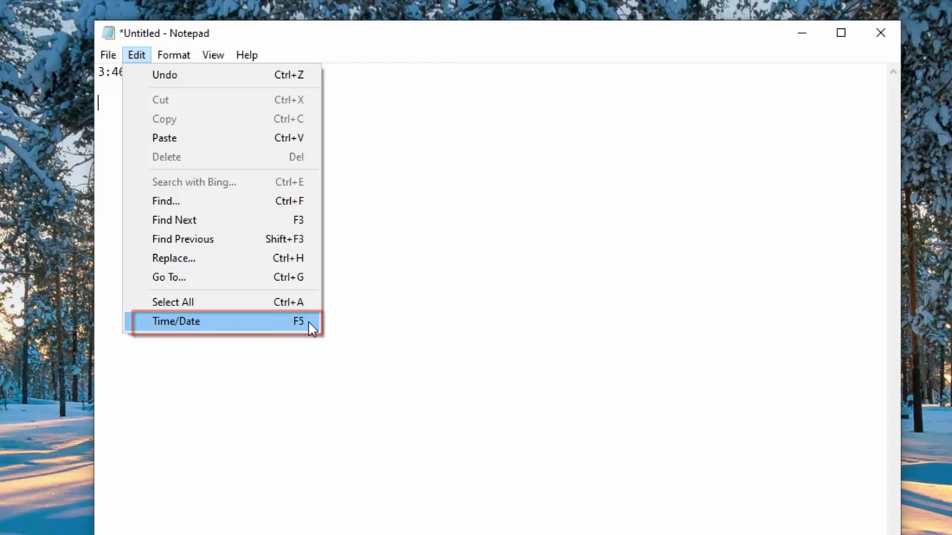
left_click(176, 321)
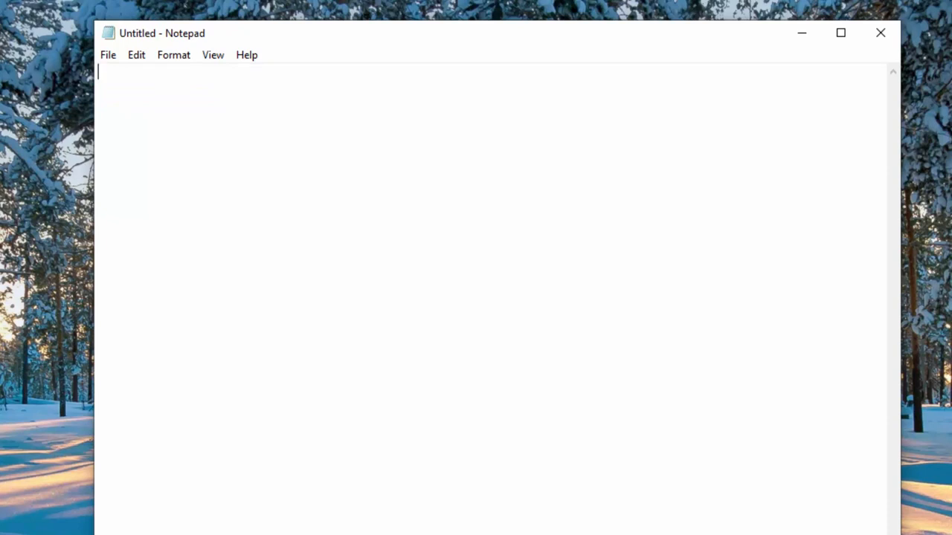
mouse_move(444, 260)
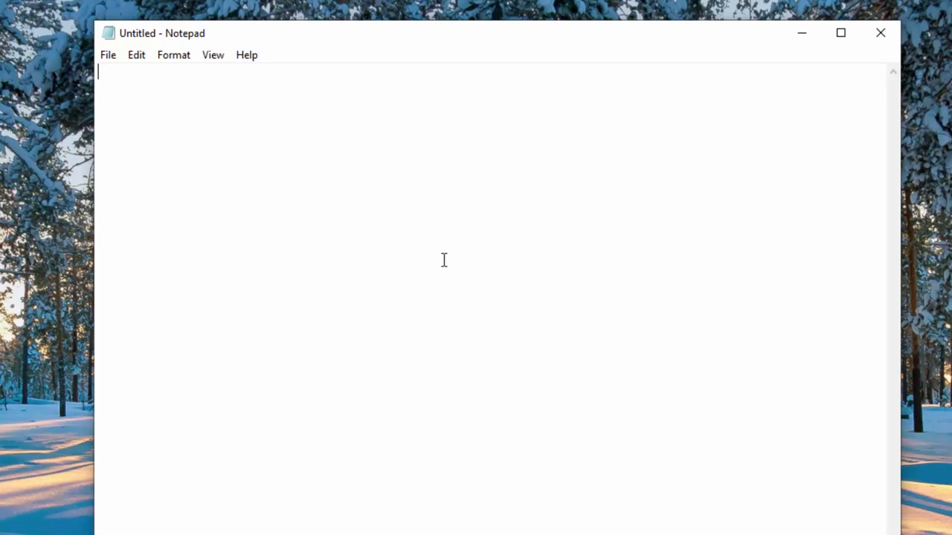
Type .LOG and save it over My Log File.txt in the Demo folder
type(".")
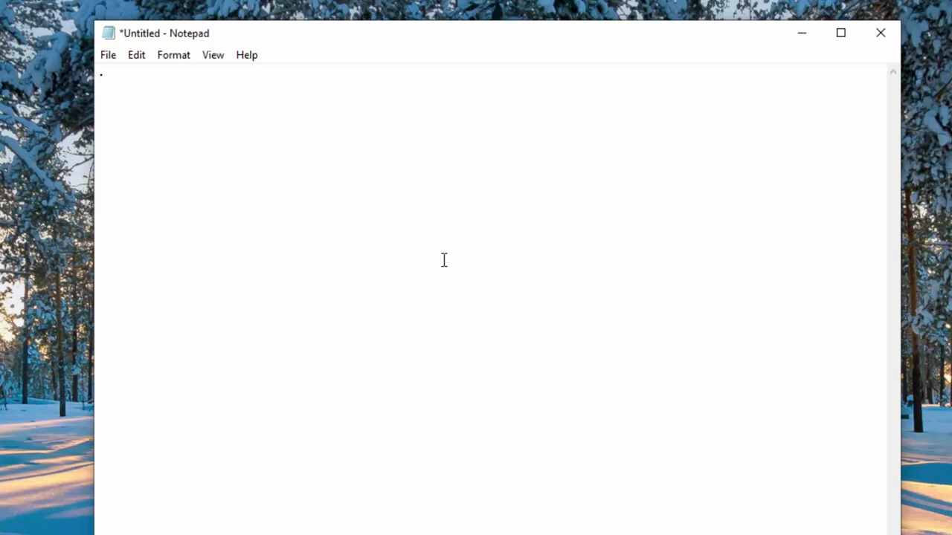
type("LOG")
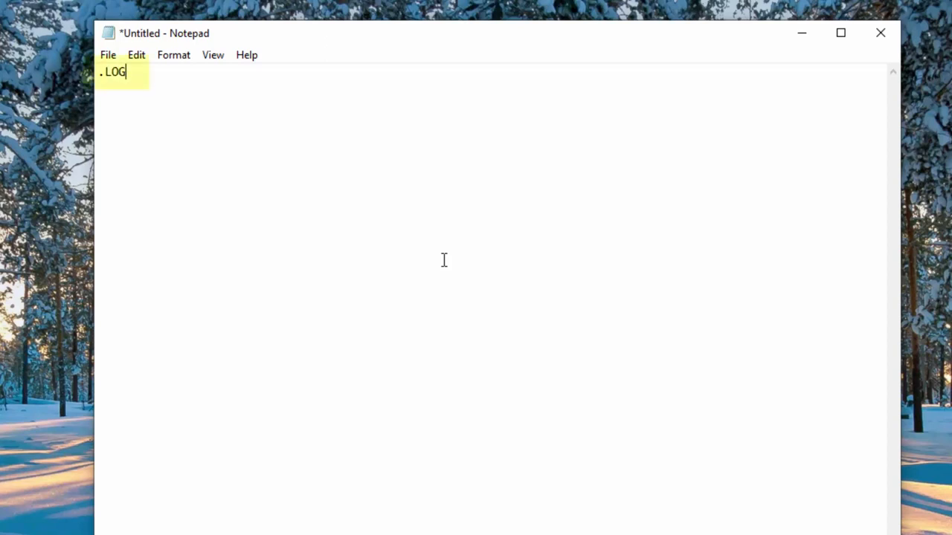
mouse_move(450, 204)
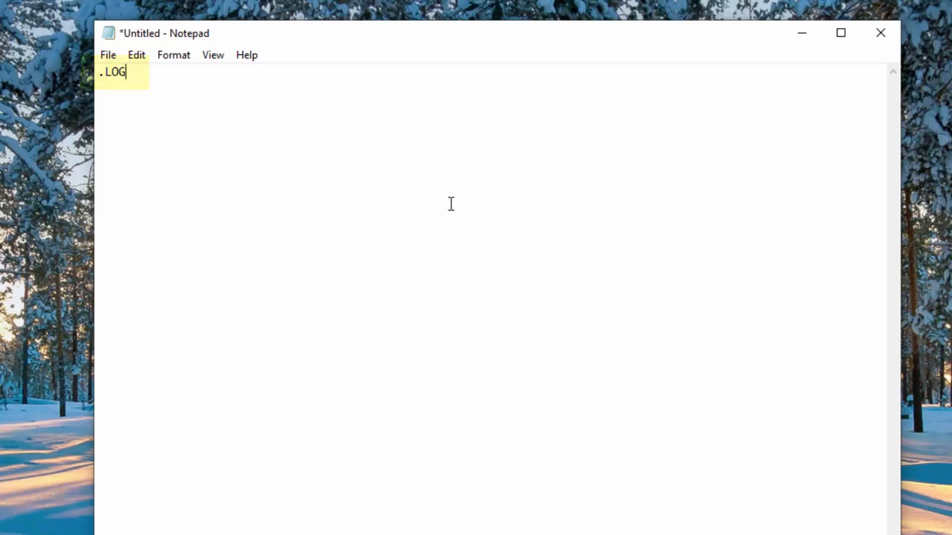
key("ctrl+s")
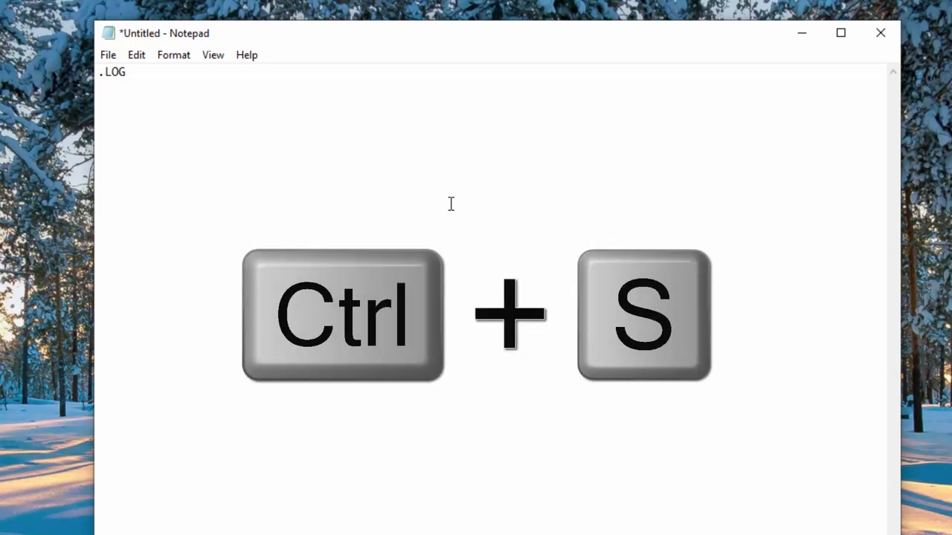
key("ctrl+s")
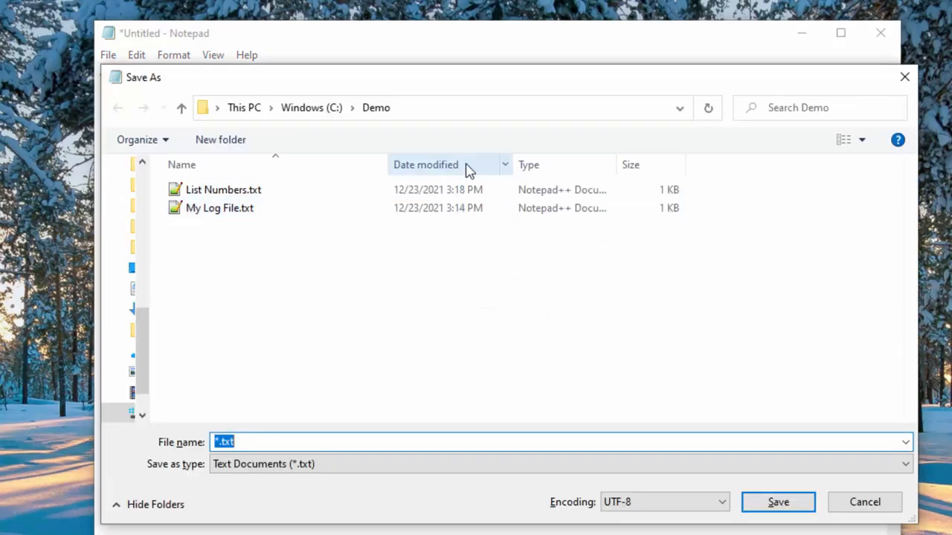
left_click(219, 208)
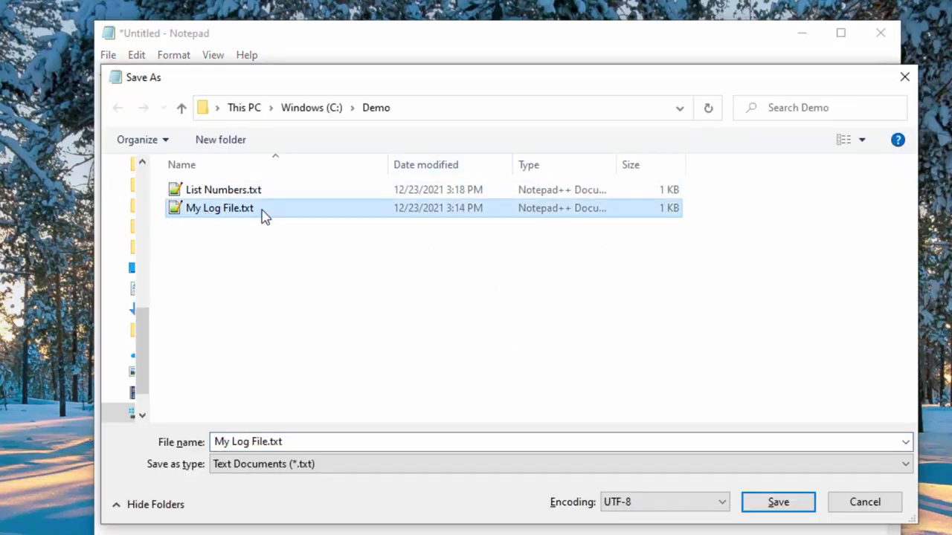
mouse_move(535, 387)
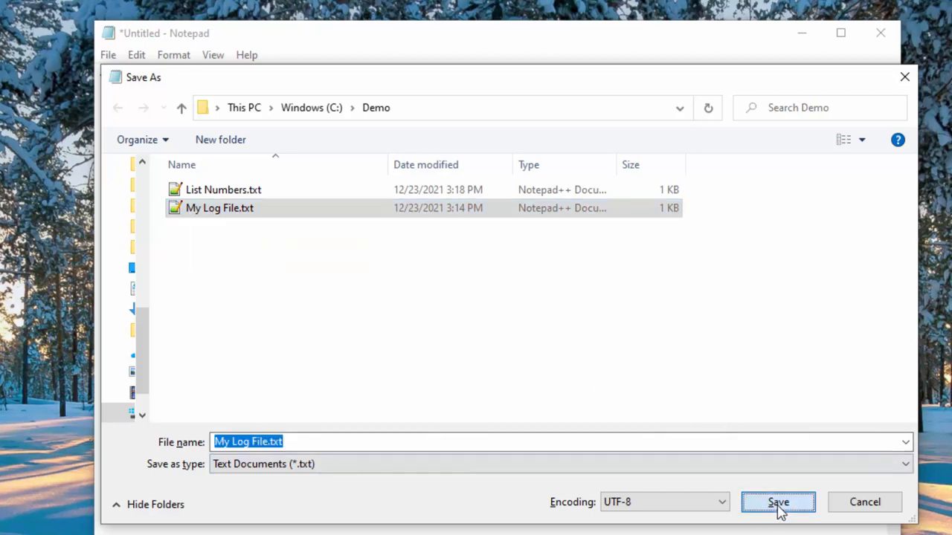
left_click(778, 502)
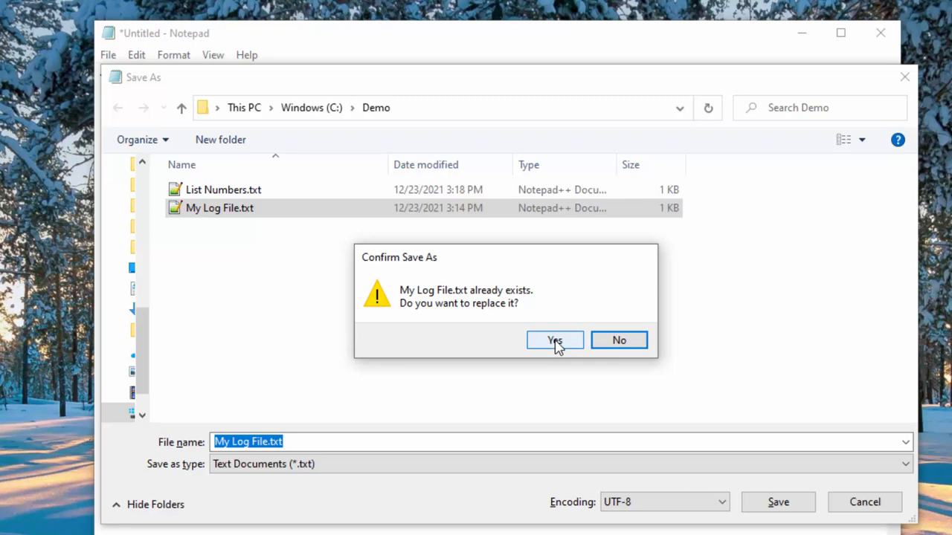
left_click(554, 340)
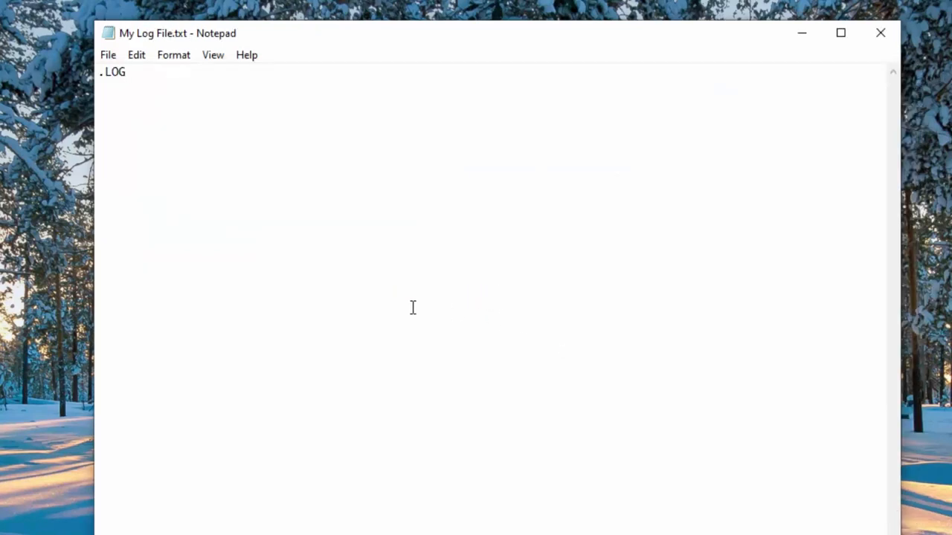
mouse_move(213, 54)
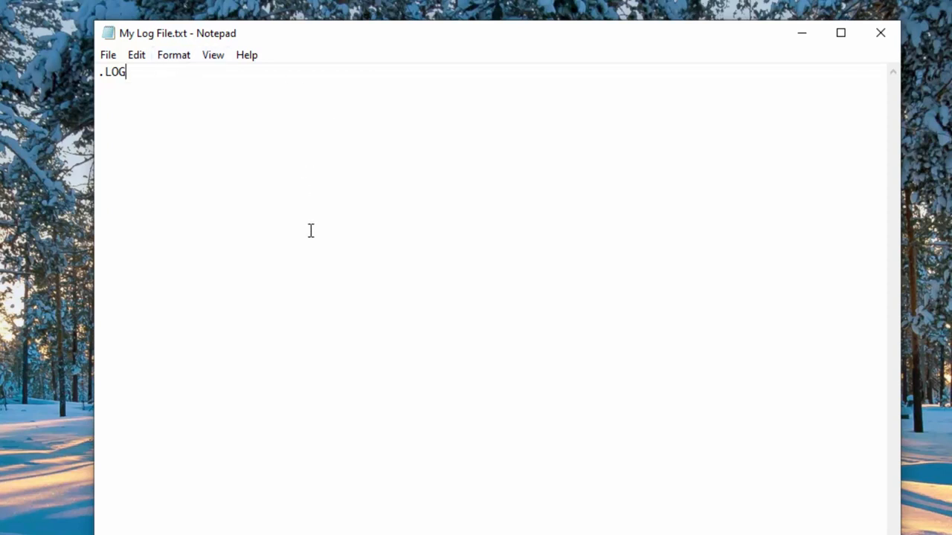
Reopen My Log File.txt so a new timestamp is appended
key("ctrl+o")
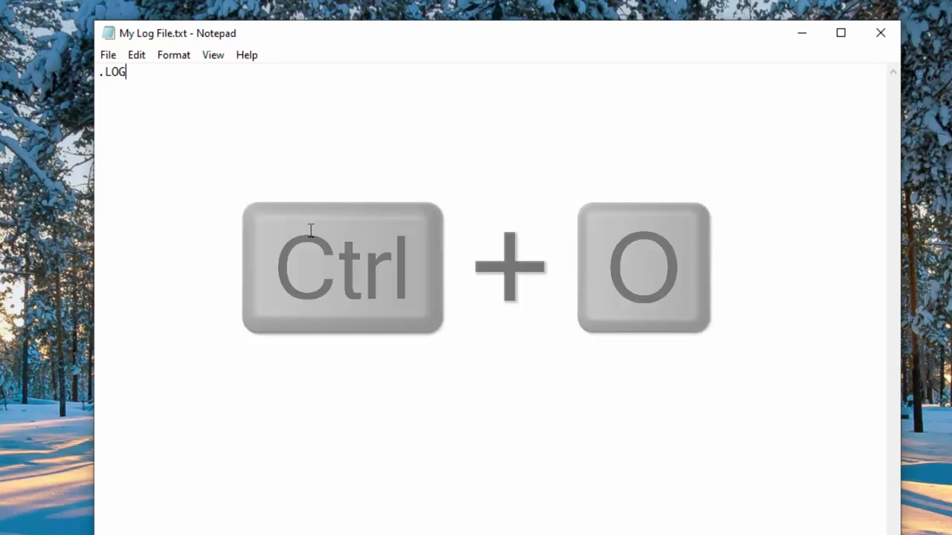
key("ctrl+o")
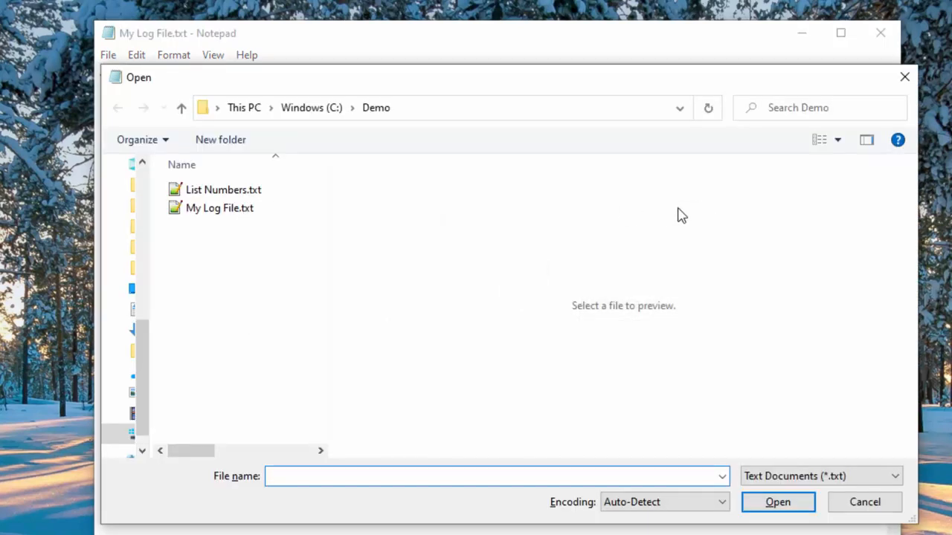
left_click(219, 207)
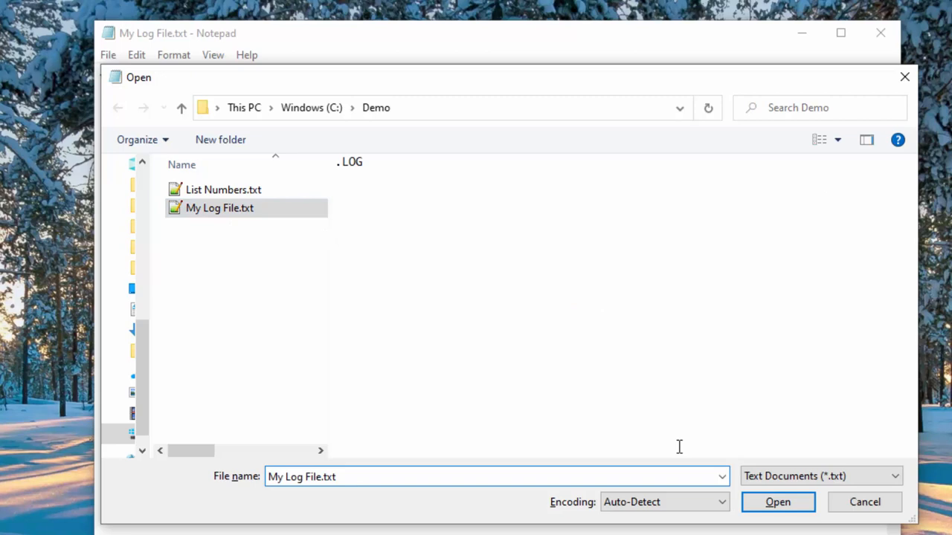
left_click(777, 502)
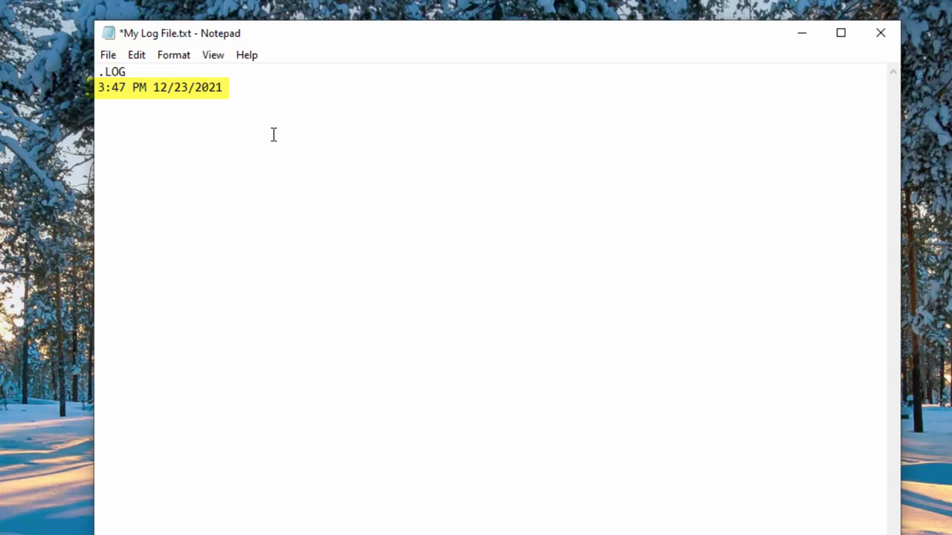
Log 'hello youtube.' and save, add 'next', then close the log window
type("hello youtube")
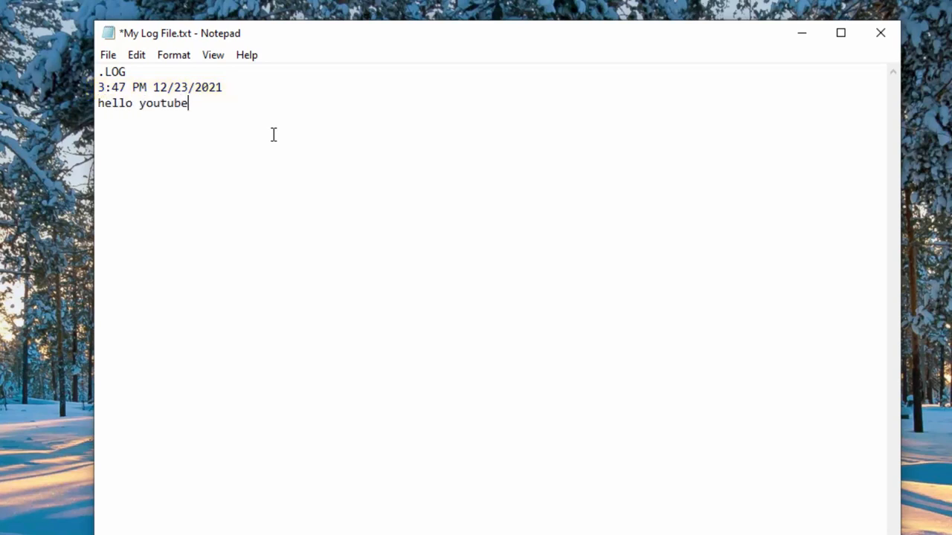
type(".")
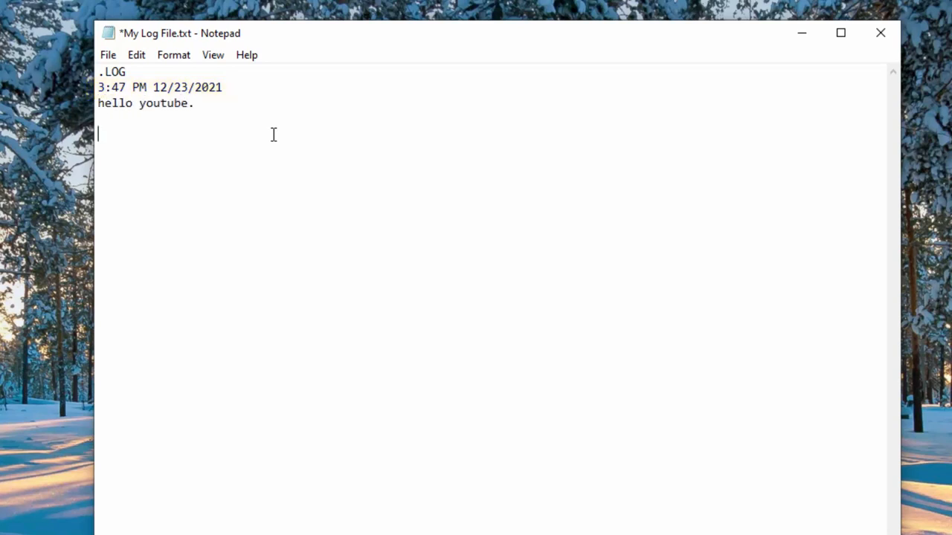
key("ctrl+s")
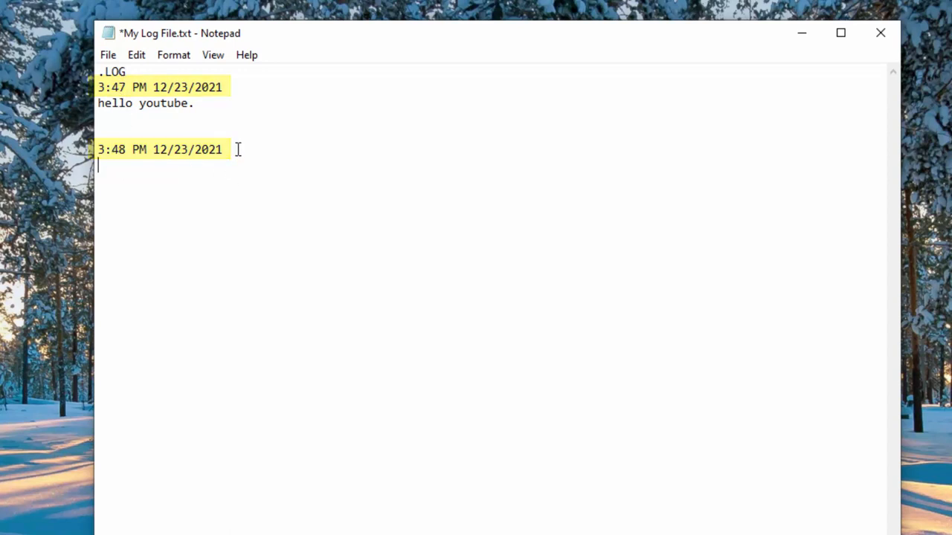
type("next")
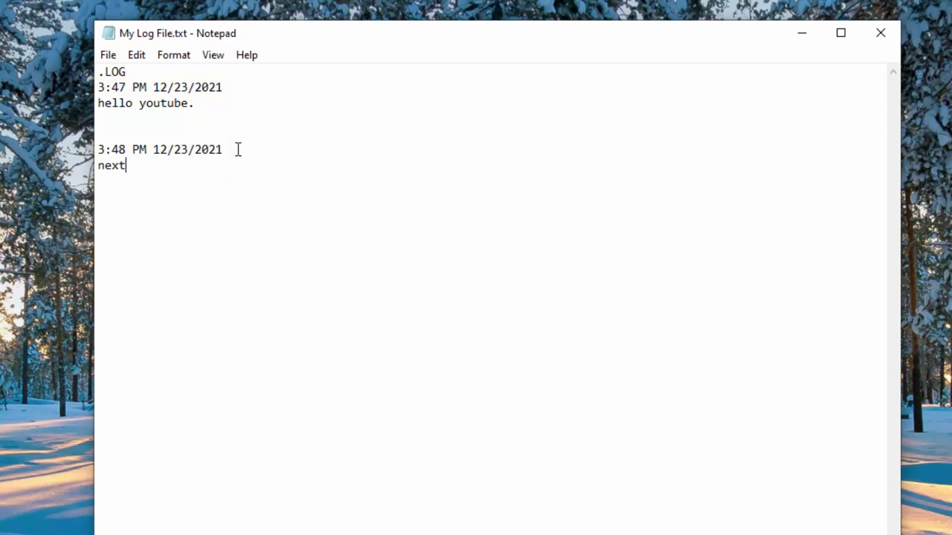
left_click(107, 54)
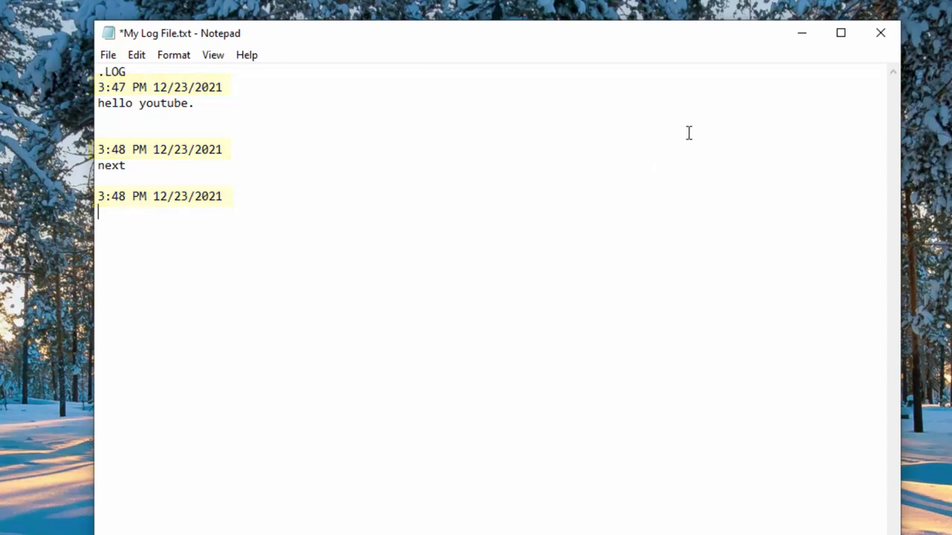
left_click(880, 33)
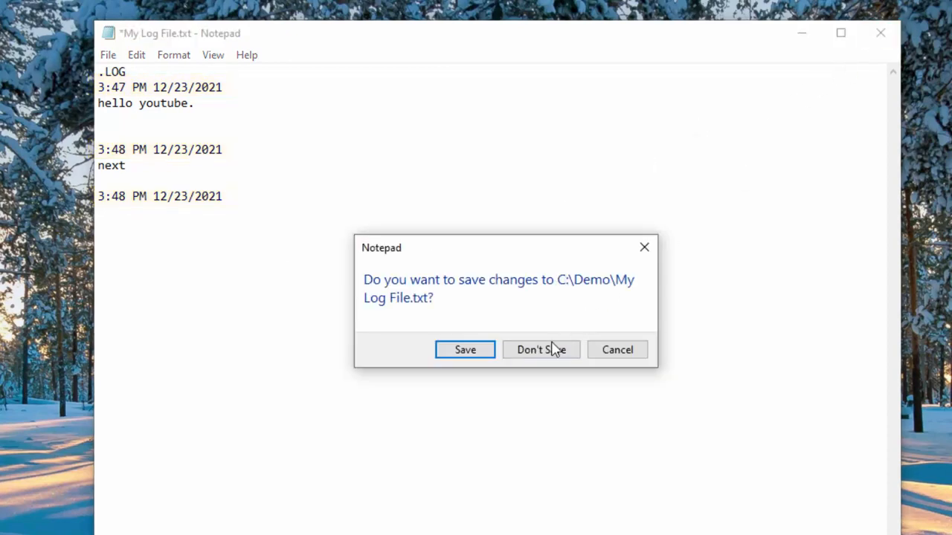
Discard the unsaved changes to My Log File.txt
left_click(540, 349)
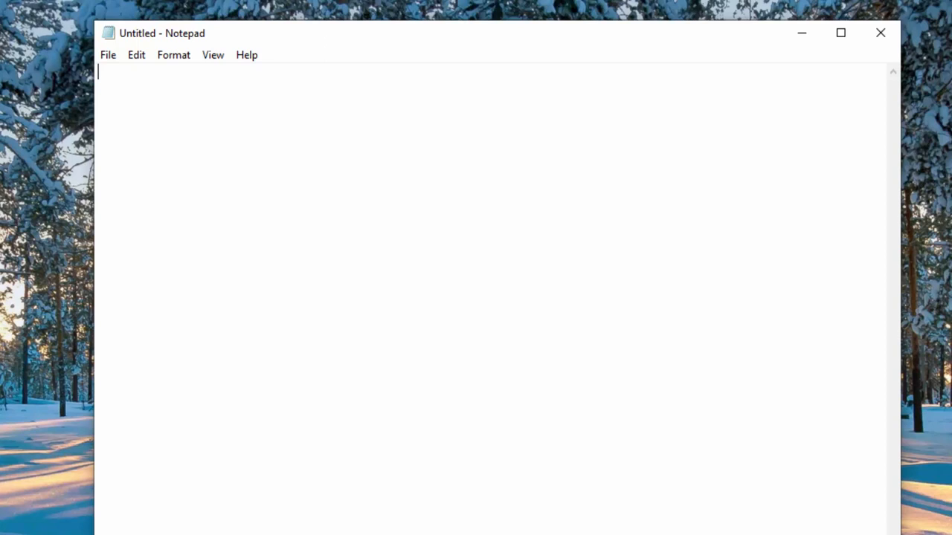
mouse_move(134, 102)
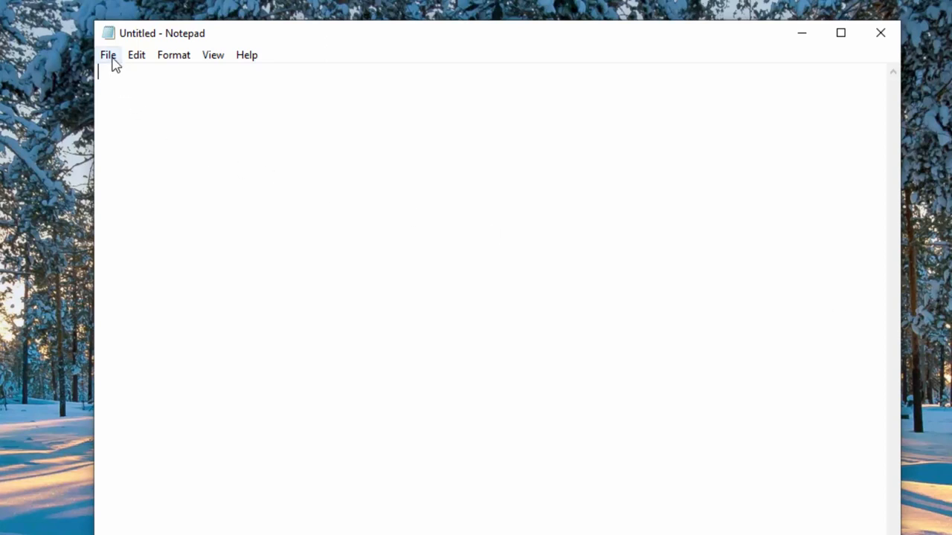
mouse_move(167, 176)
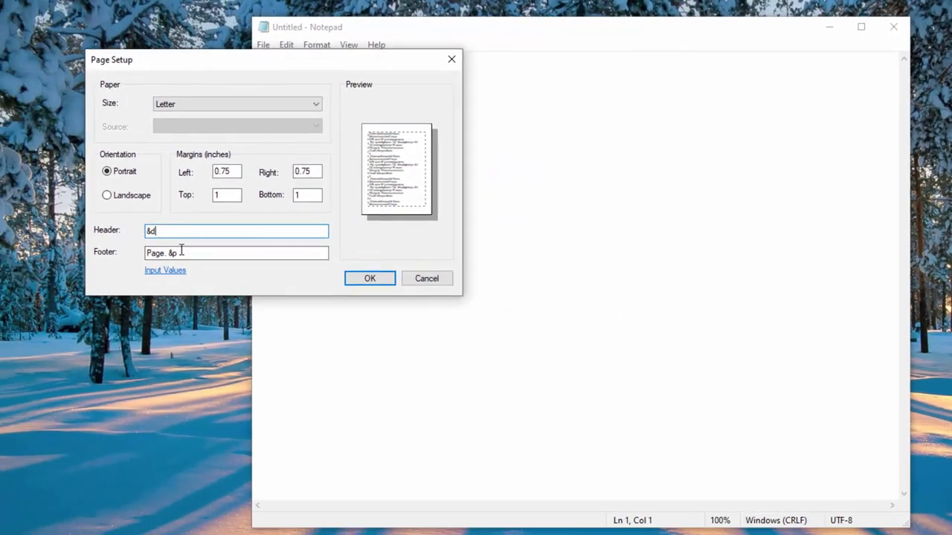
left_click(236, 253)
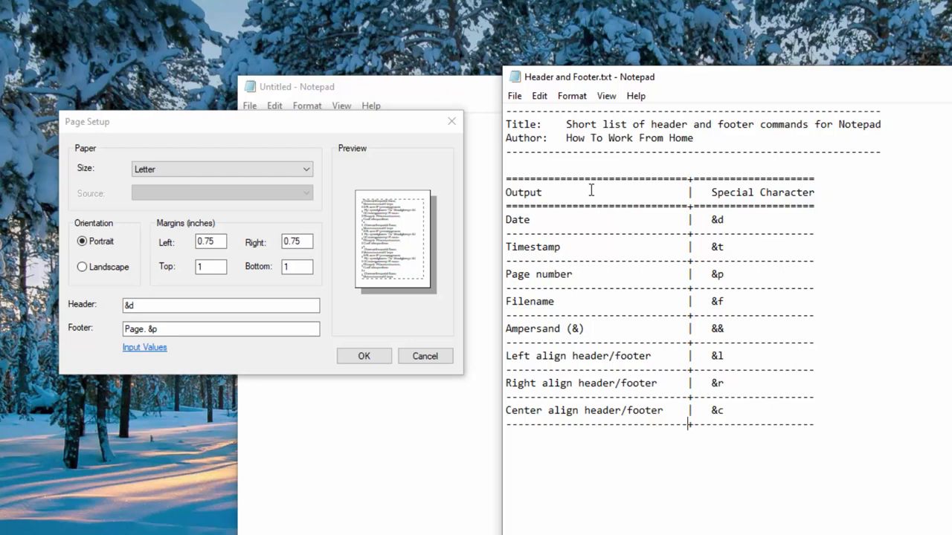
mouse_move(526, 229)
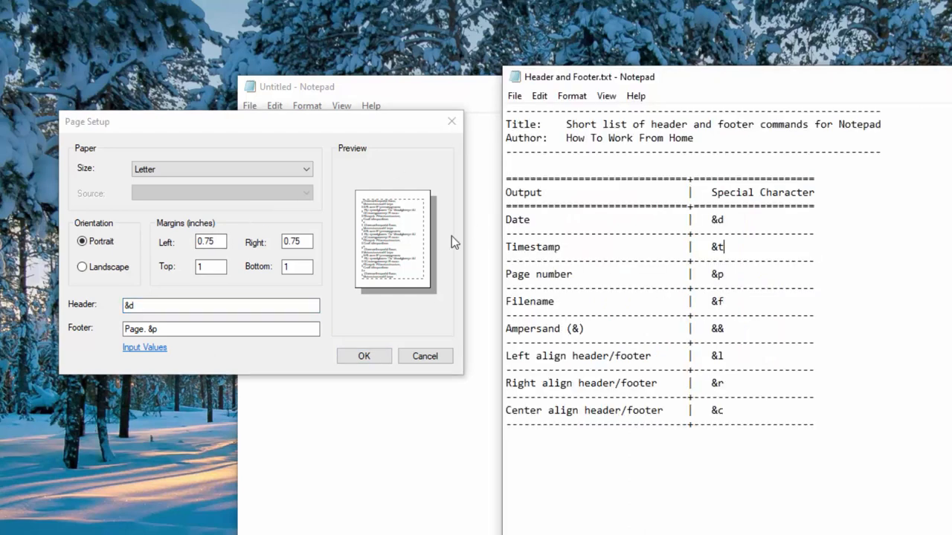
left_click(220, 305)
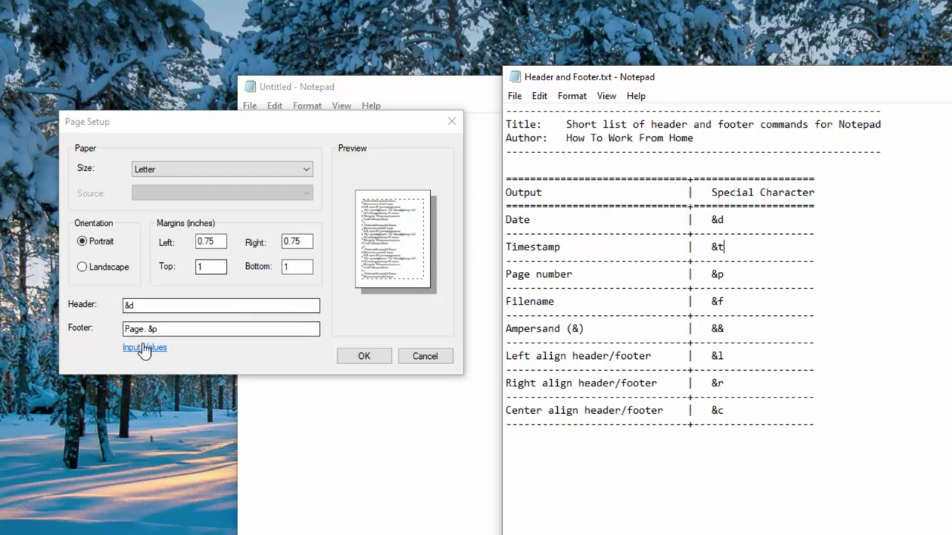
left_click(134, 329)
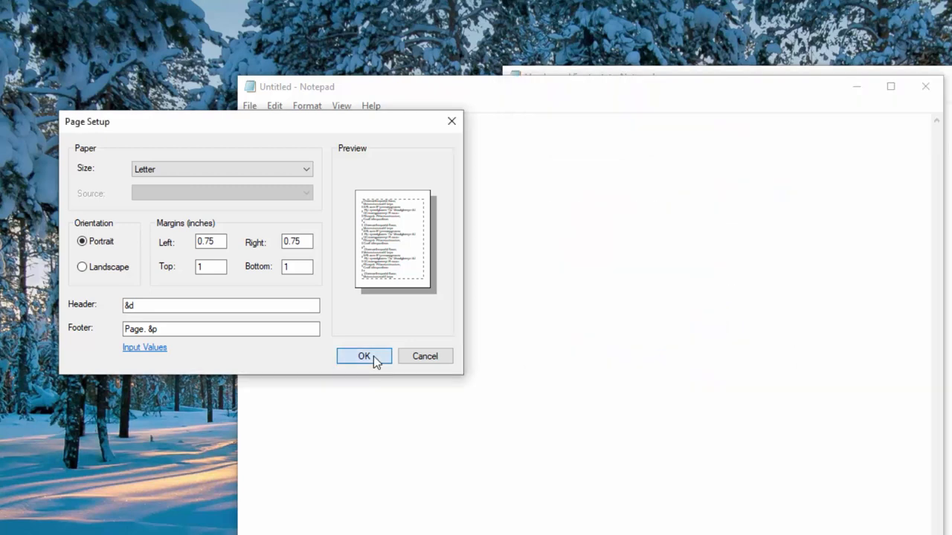
Confirm Page Setup and generate a 150-line numbered list in a new Notepad
left_click(363, 356)
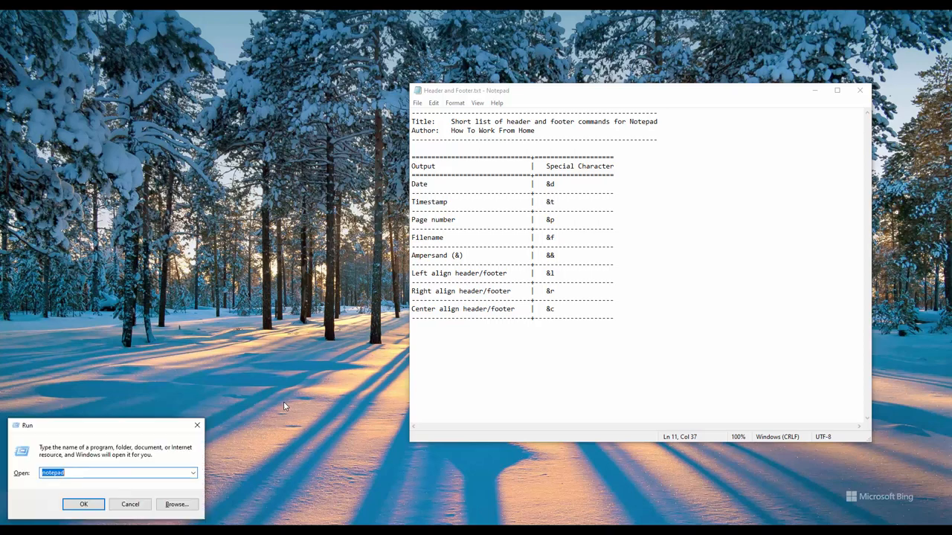
left_click(83, 505)
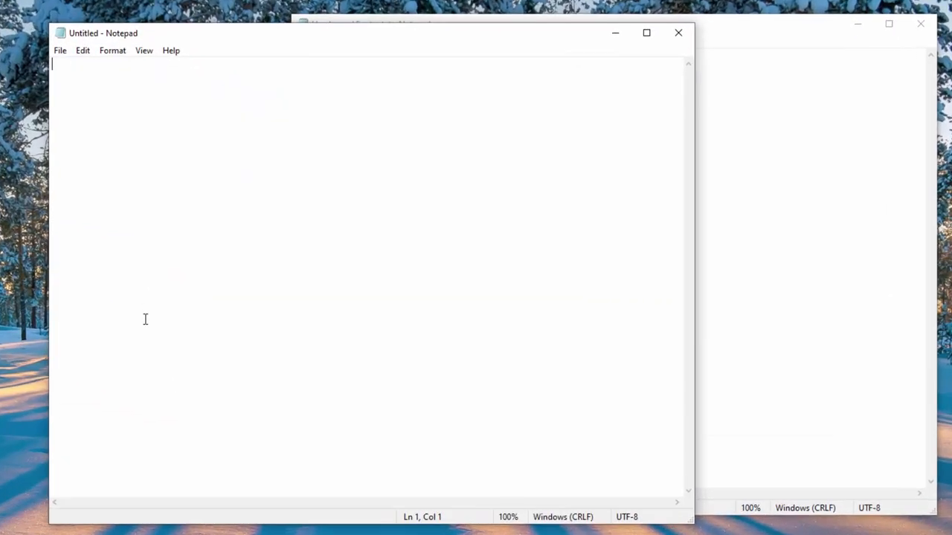
type("]1")
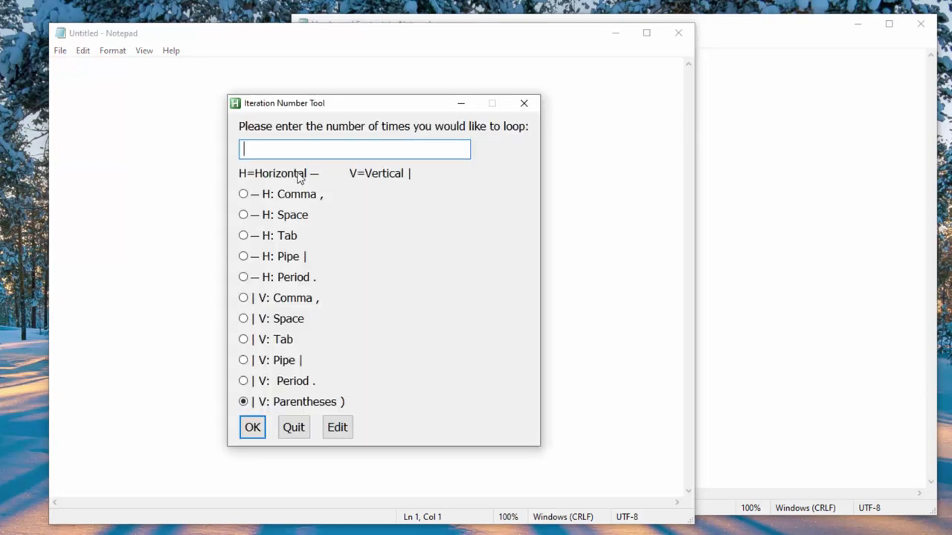
mouse_move(305, 148)
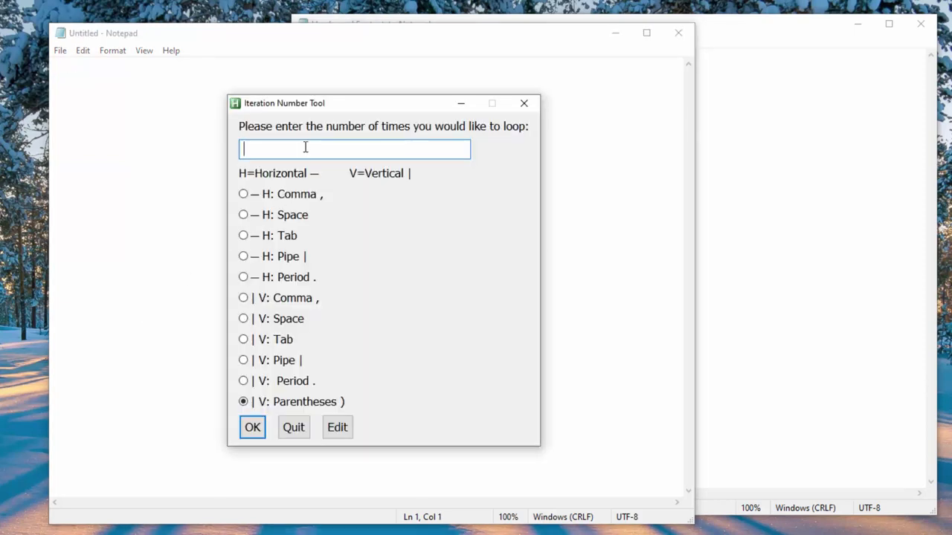
type("150")
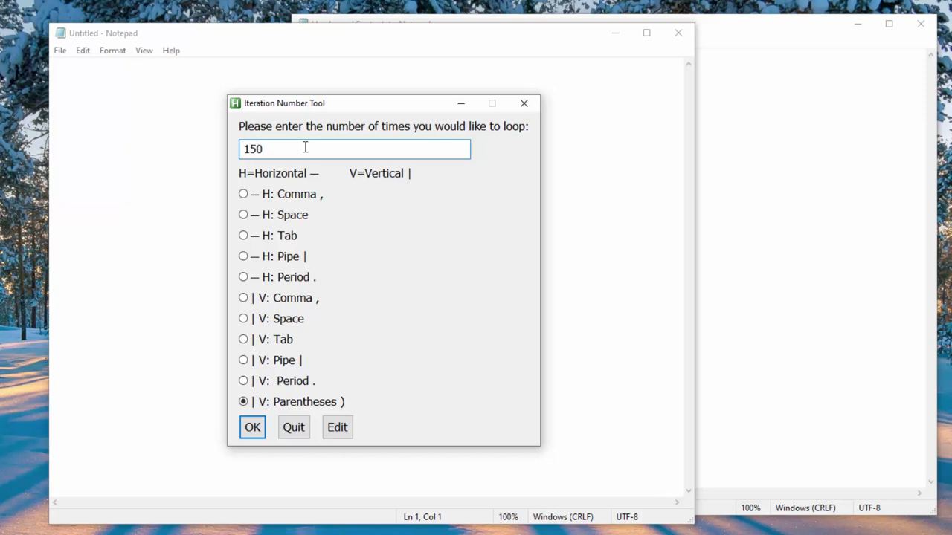
left_click(252, 426)
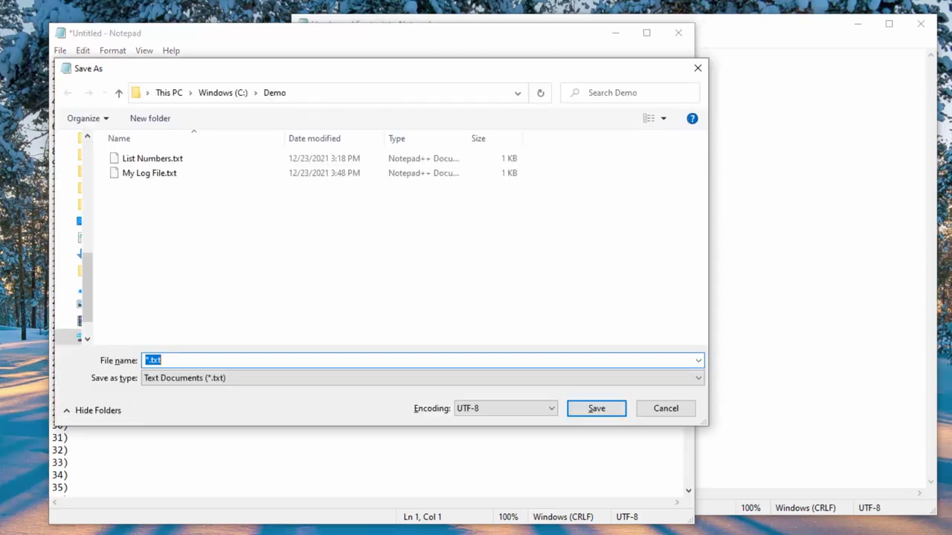
Save the list over List Numbers.txt in the Demo folder
left_click(153, 157)
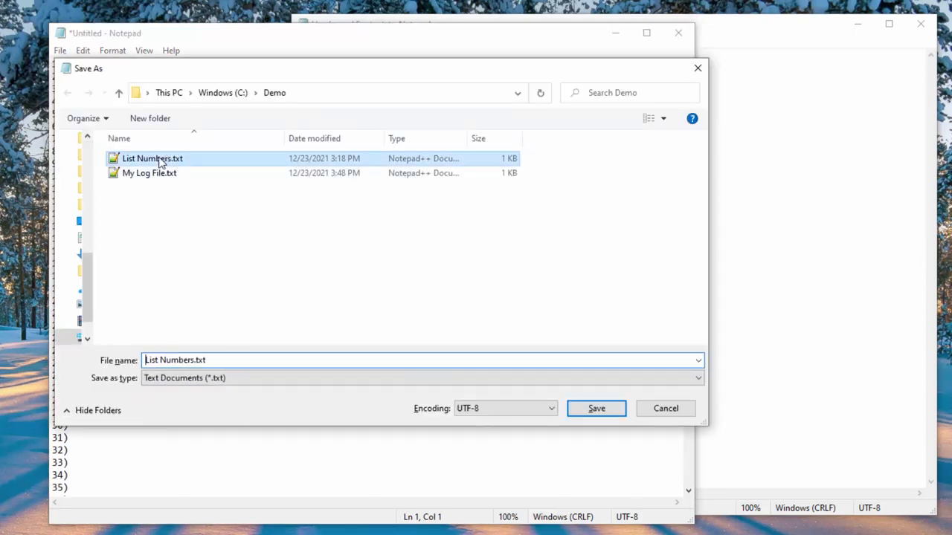
left_click(596, 408)
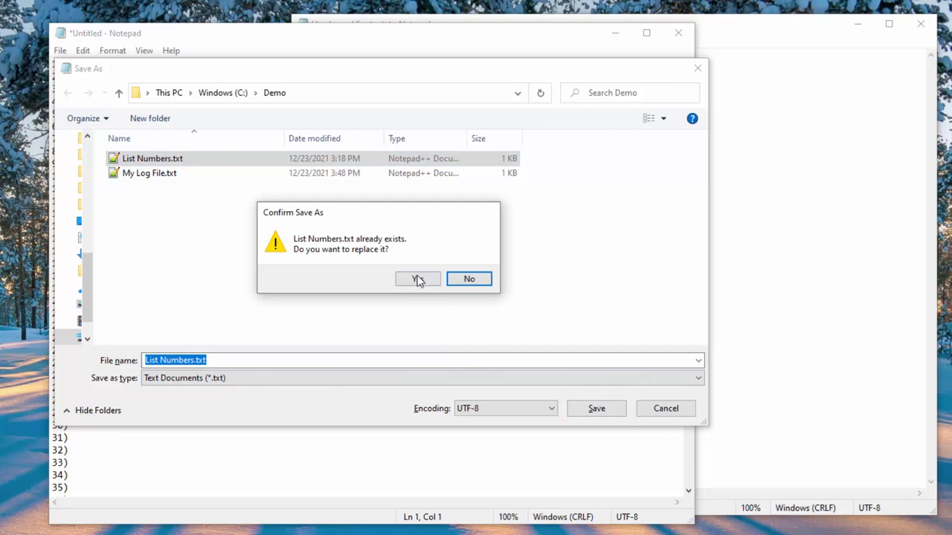
left_click(416, 278)
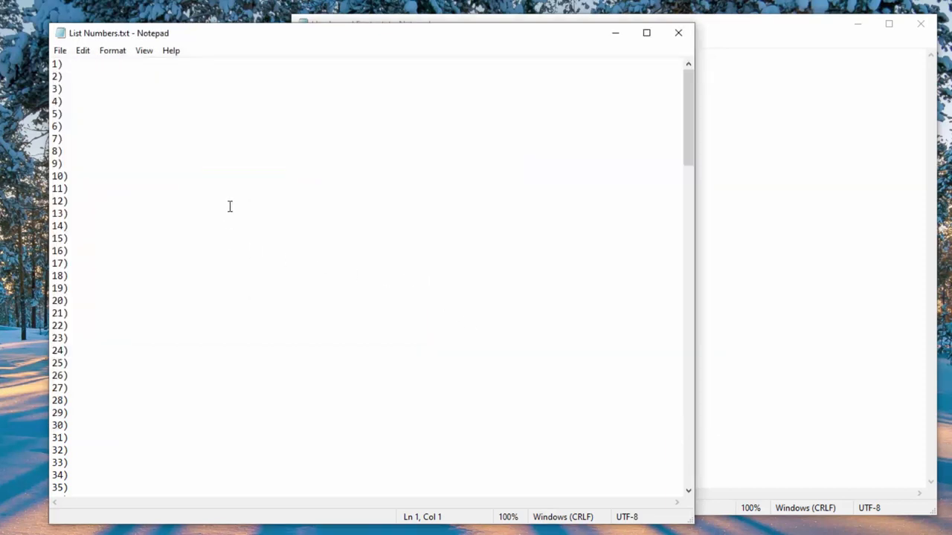
Print the list to List Numbers Output.pdf with Microsoft Print to PDF and open it
left_click(52, 63)
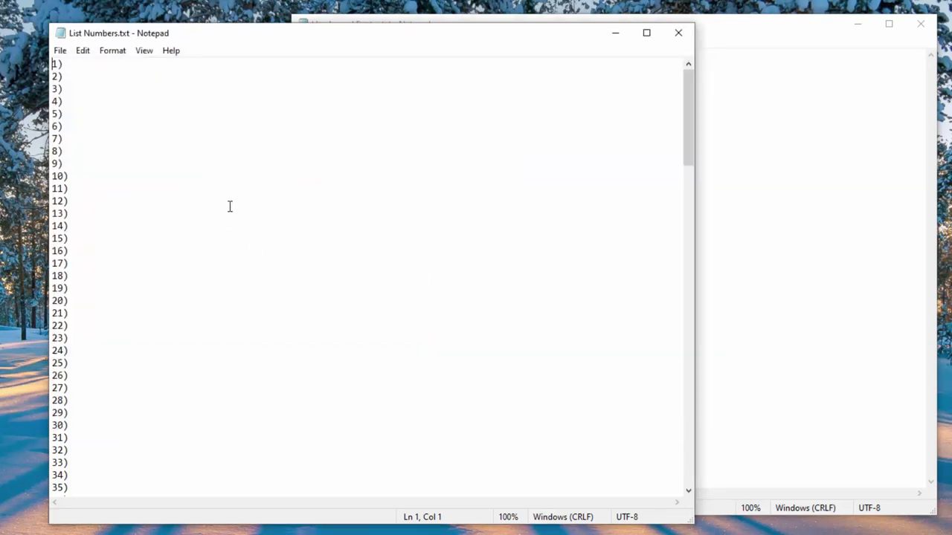
key("ctrl+p")
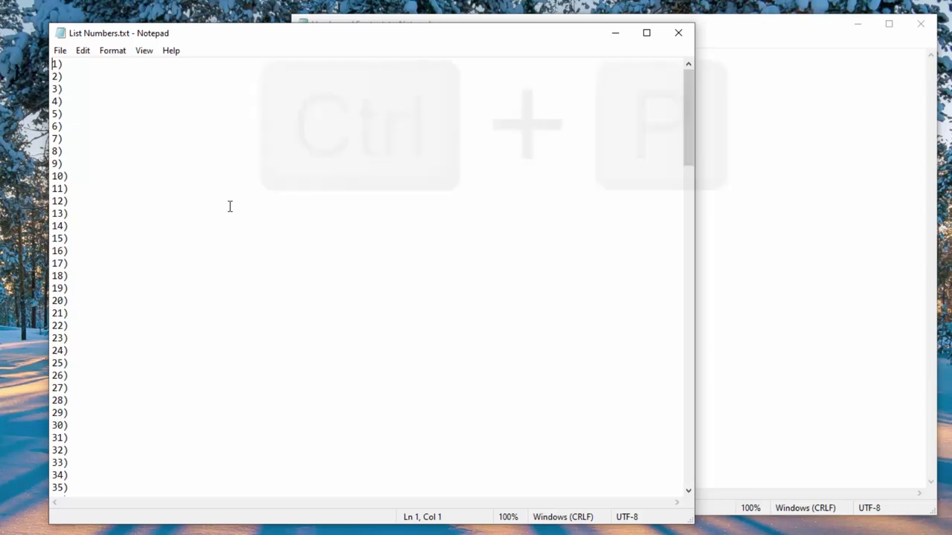
key("ctrl+p")
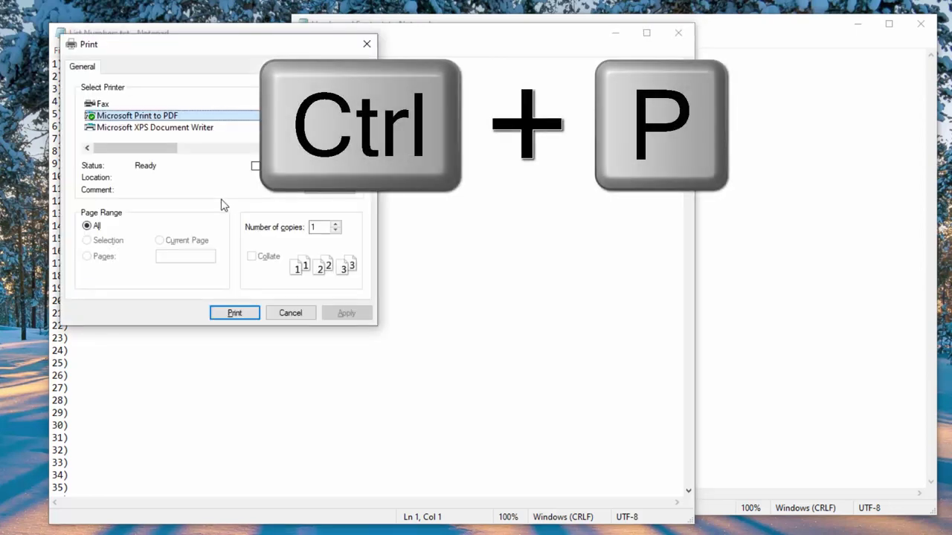
mouse_move(138, 116)
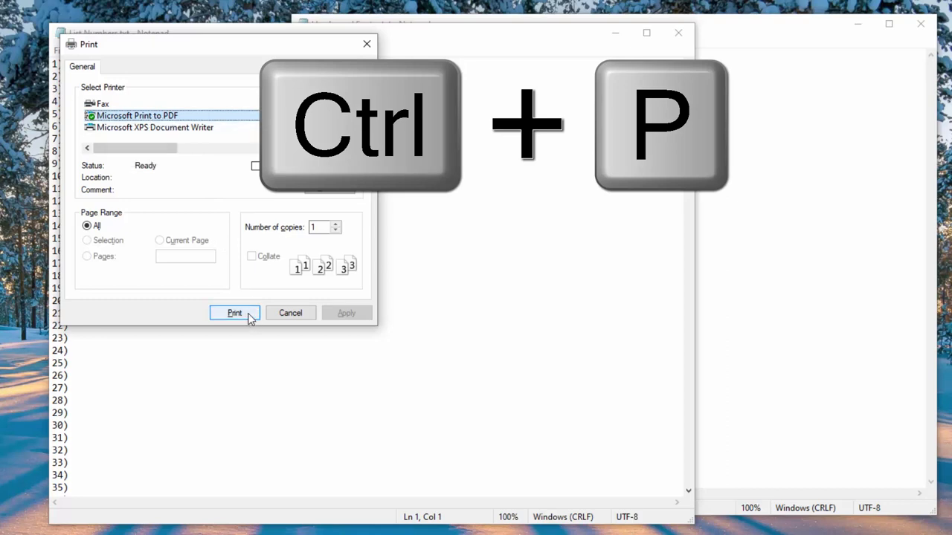
left_click(234, 312)
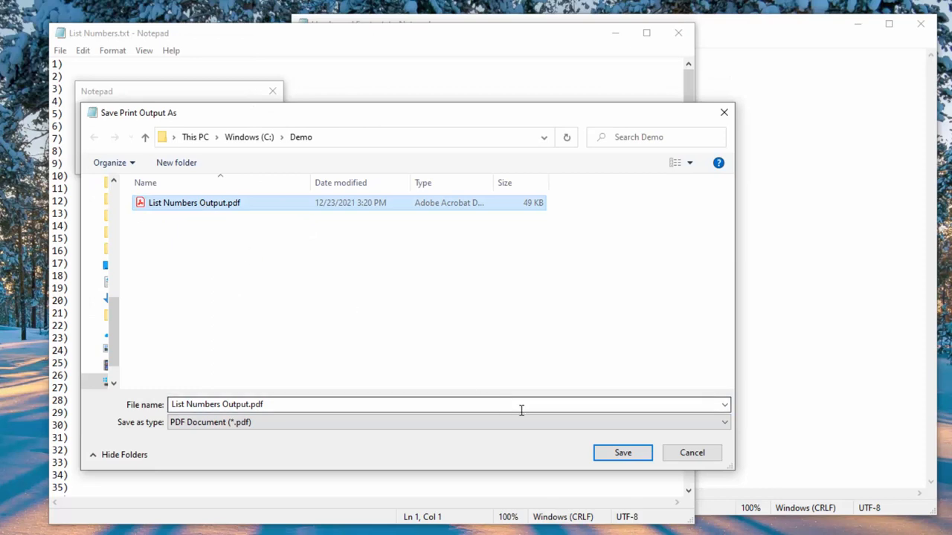
left_click(623, 452)
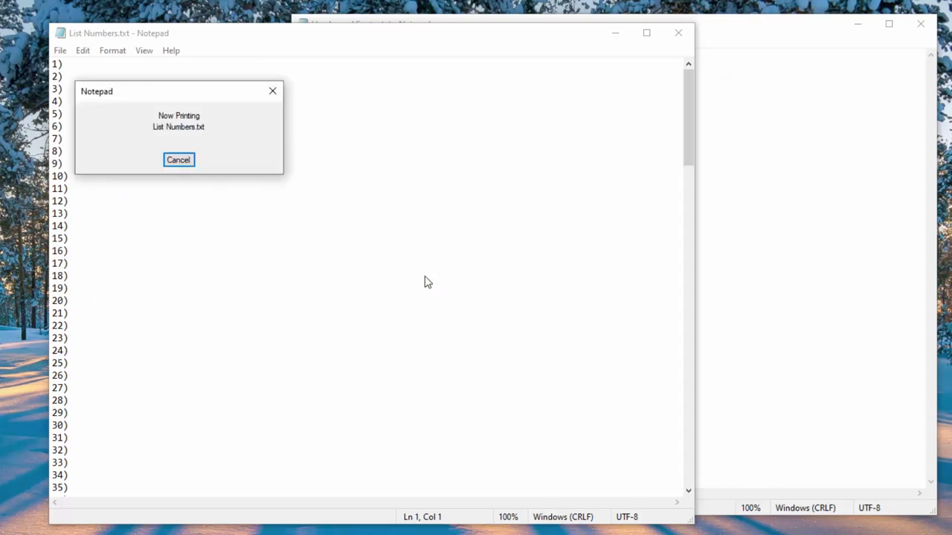
left_click(178, 159)
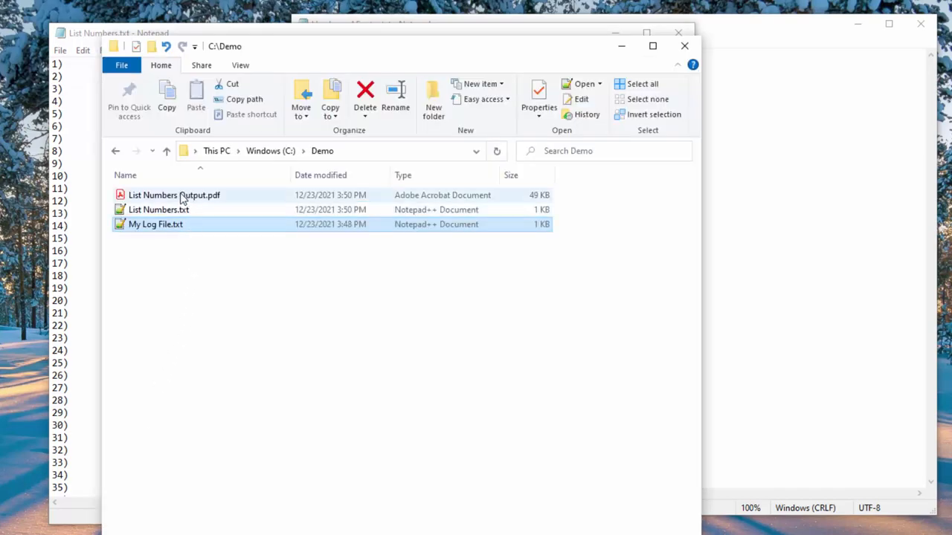
mouse_move(174, 194)
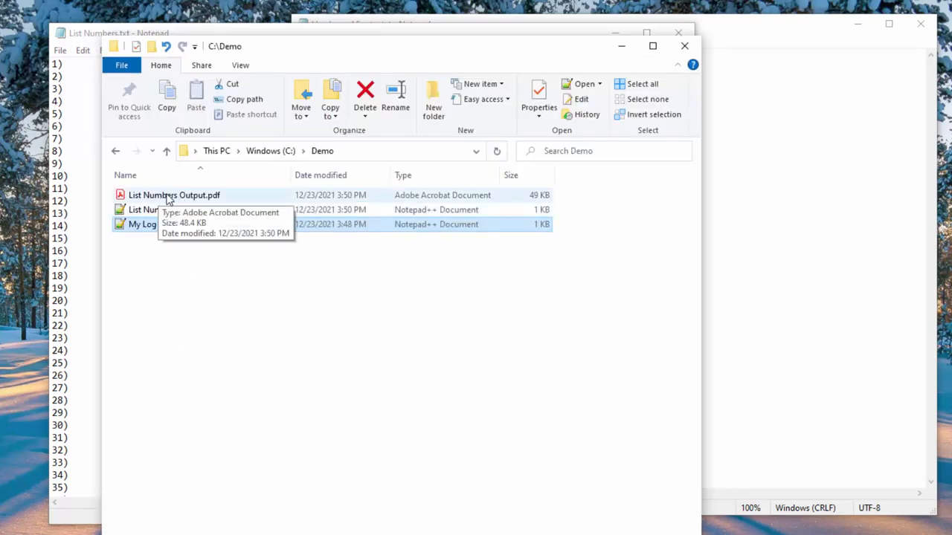
double_click(174, 195)
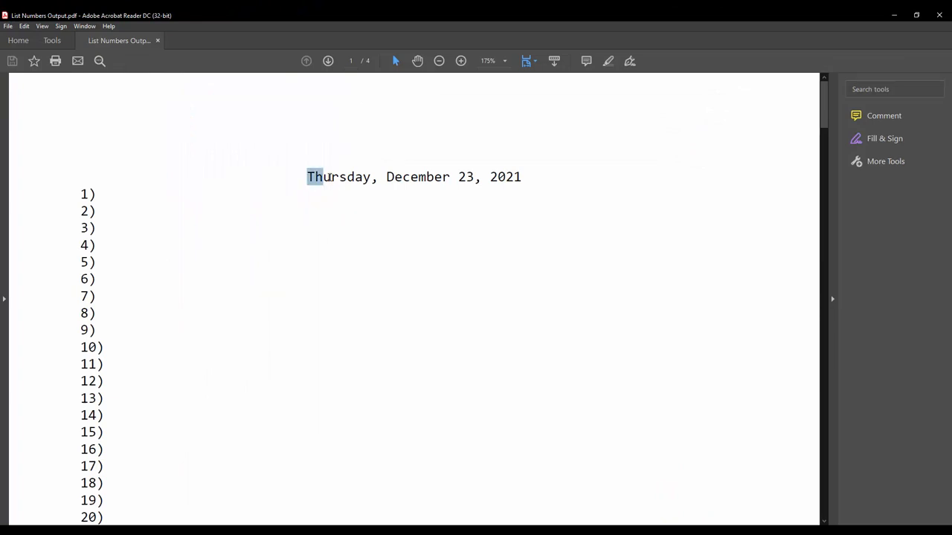
left_click(534, 61)
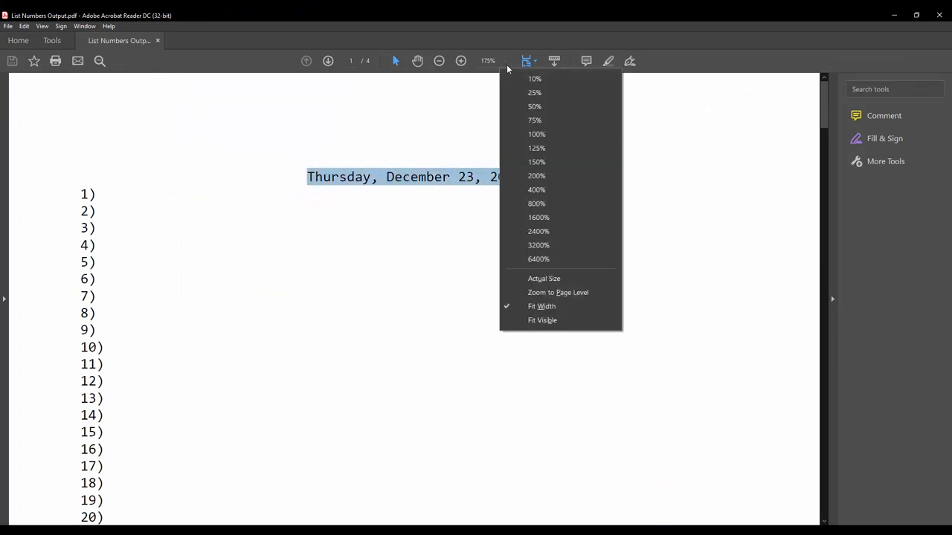
left_click(536, 134)
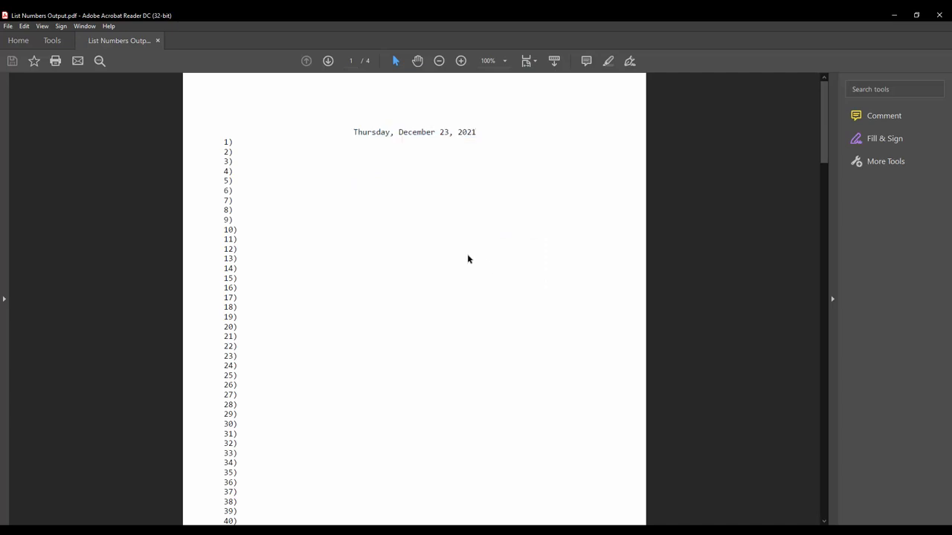
scroll("down", 3)
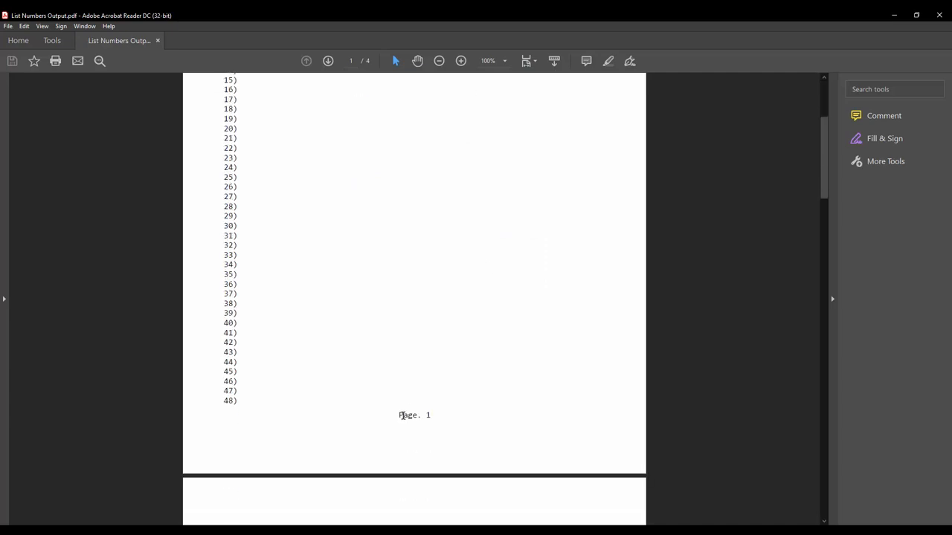
scroll("down", 3)
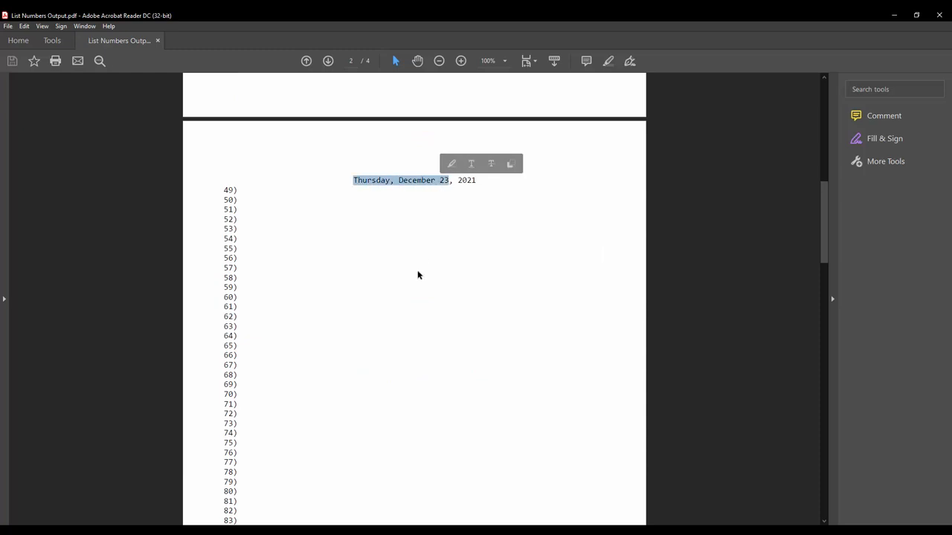
scroll("down", 3)
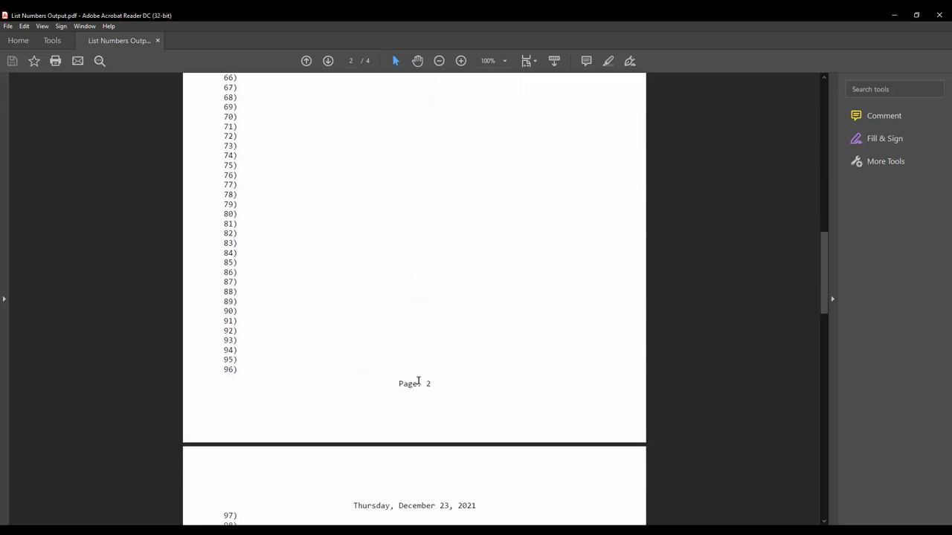
scroll("down", 3)
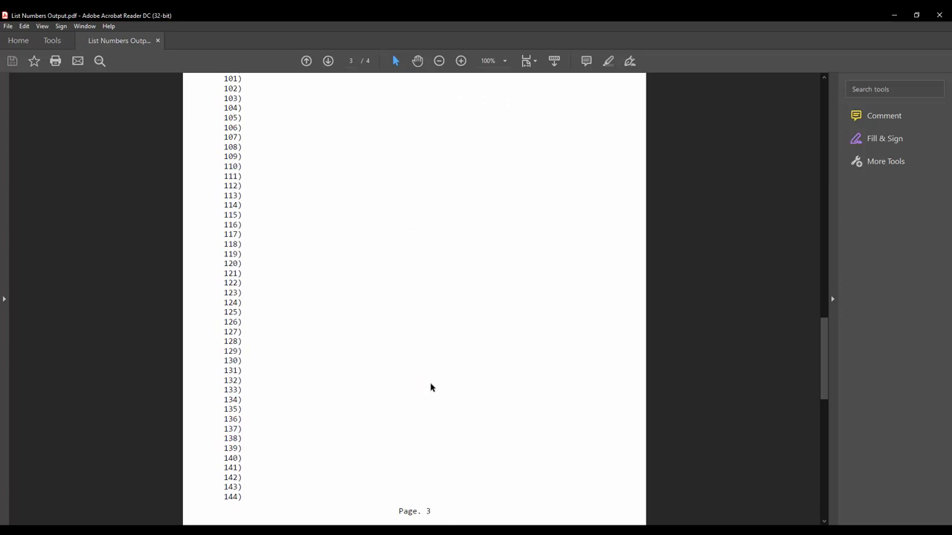
scroll("down", 3)
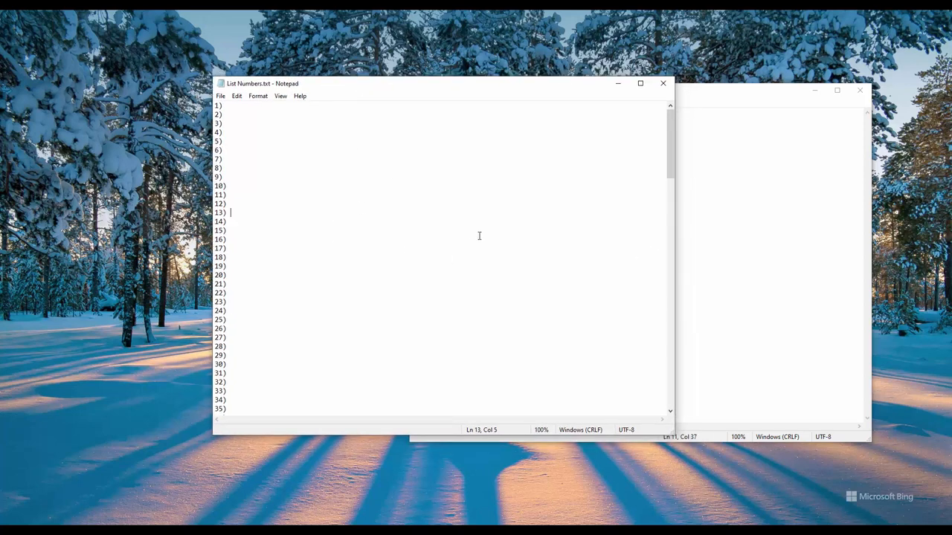
mouse_move(384, 216)
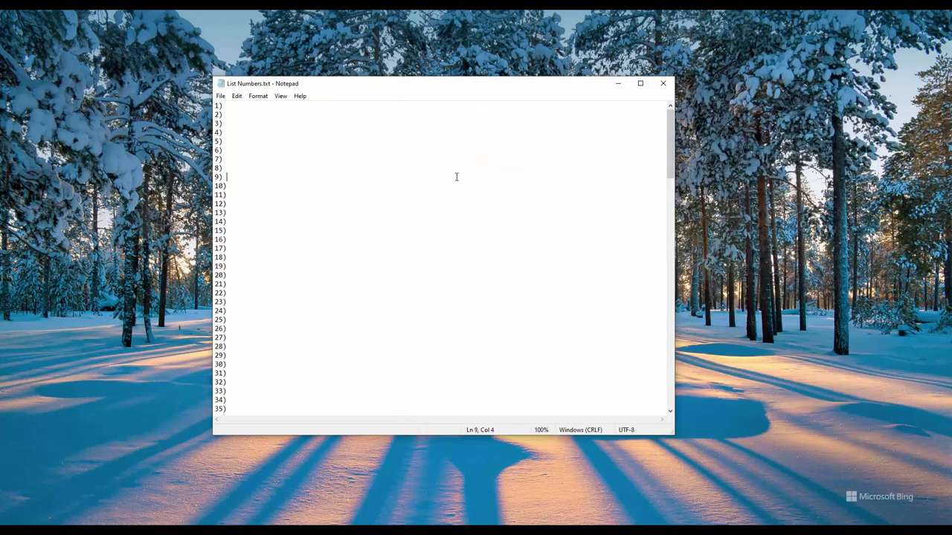
Go to line 125 of List Numbers.txt using Ctrl+G
key("ctrl+g")
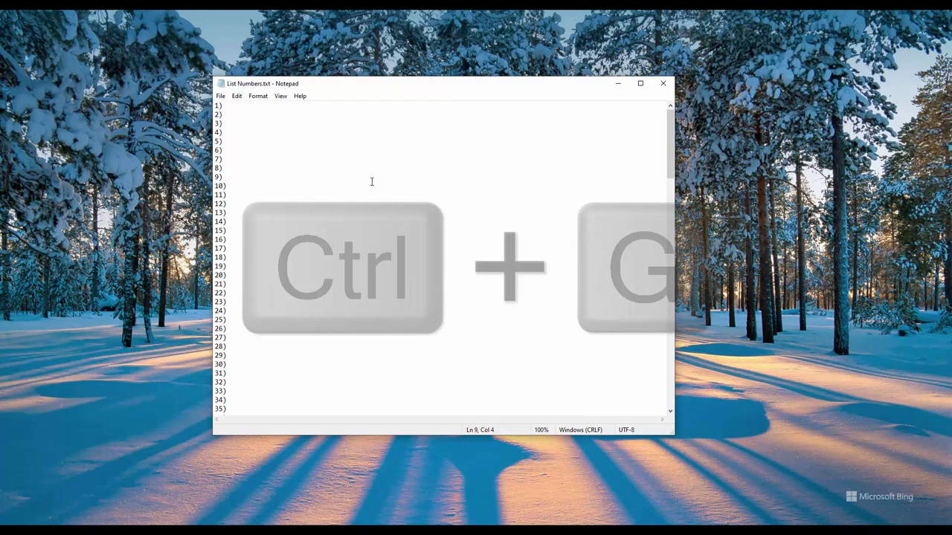
key("ctrl+g")
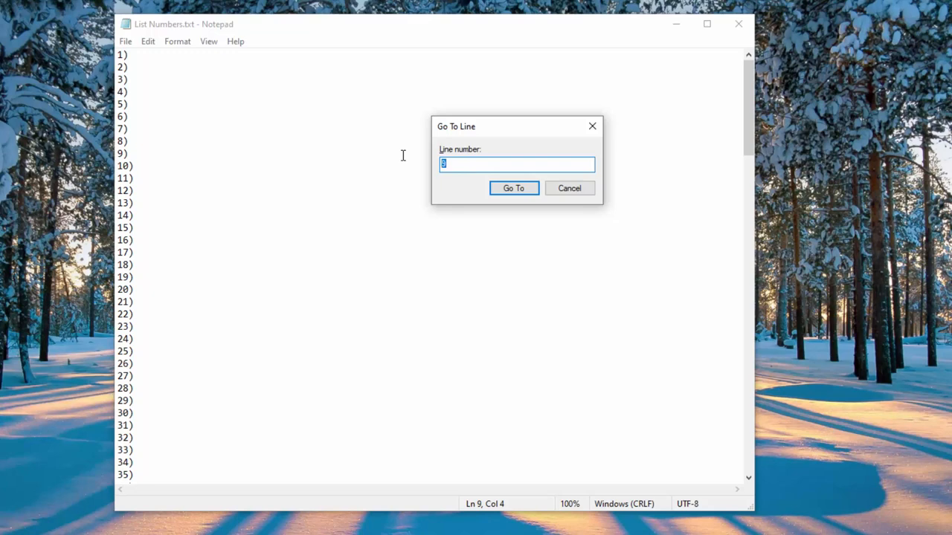
type("1")
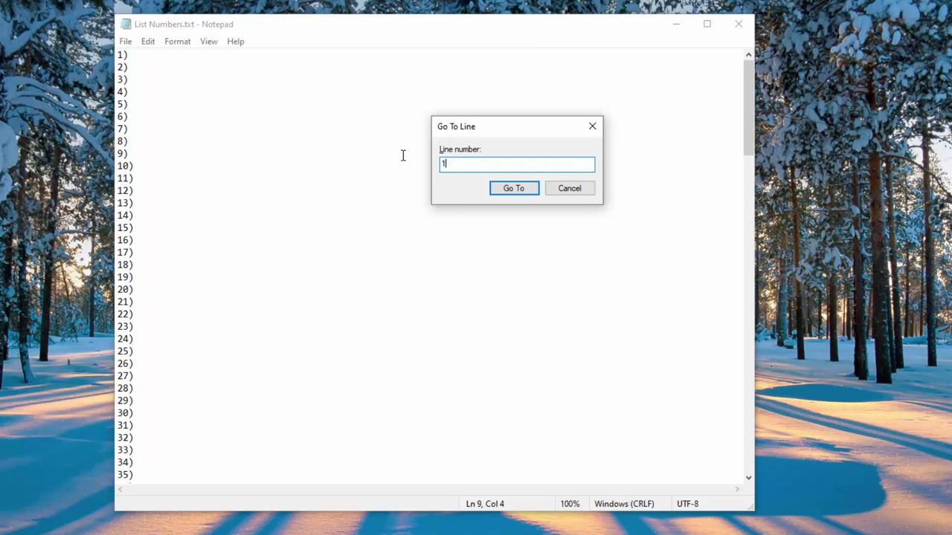
type("25")
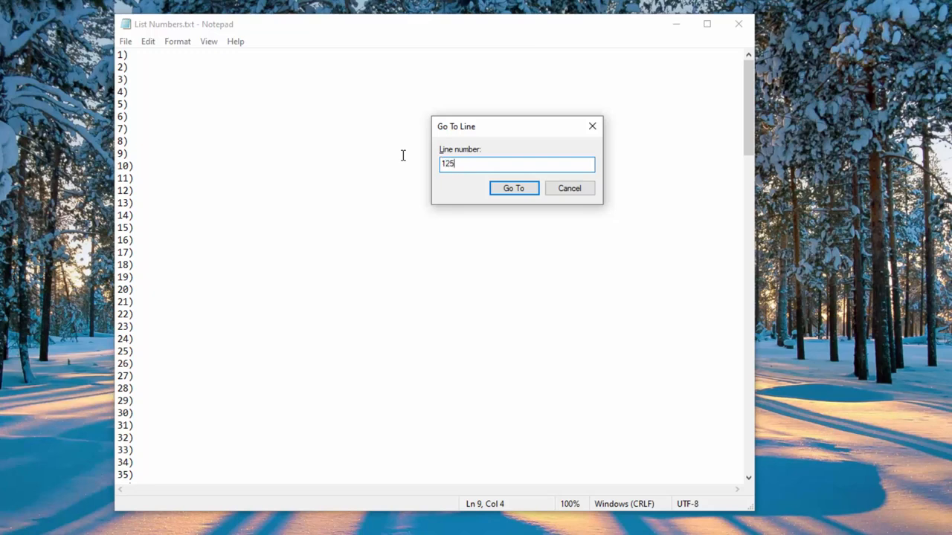
left_click(513, 187)
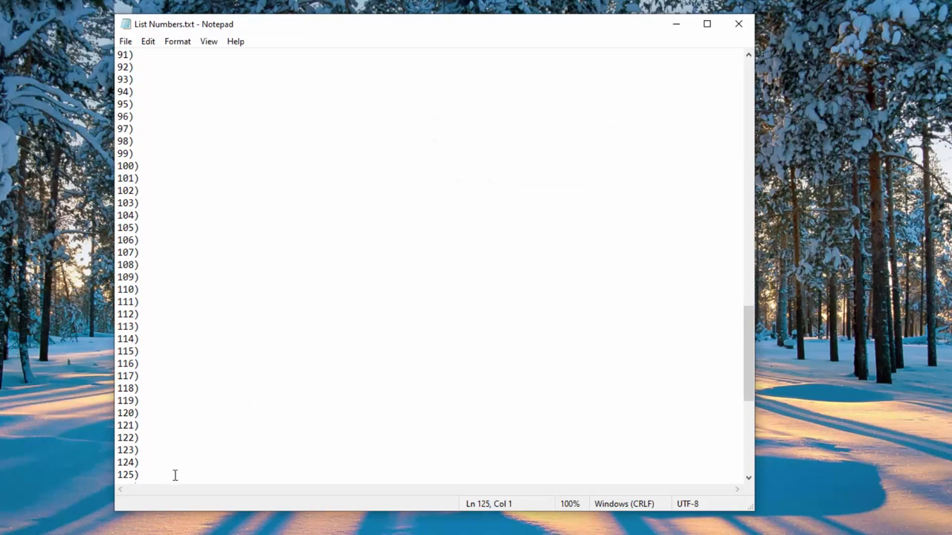
mouse_move(145, 475)
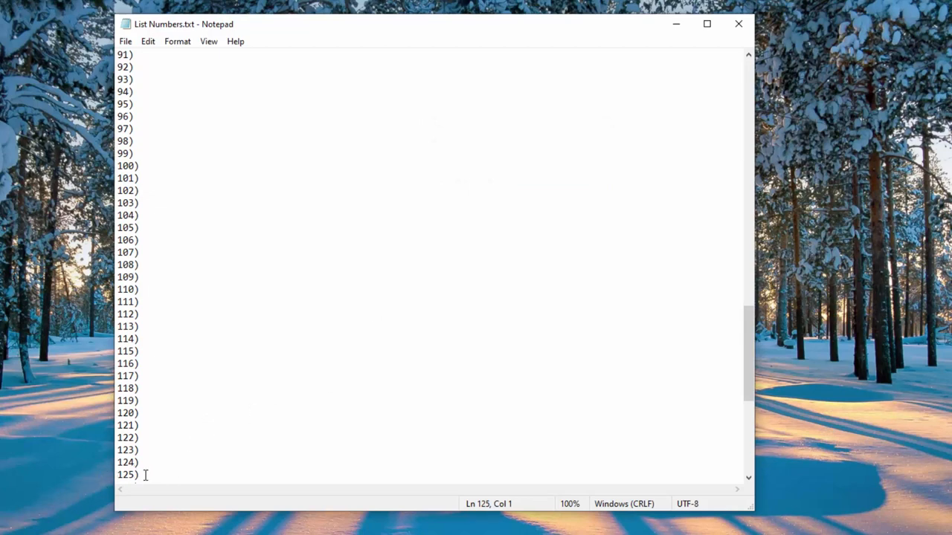
scroll("down", 3)
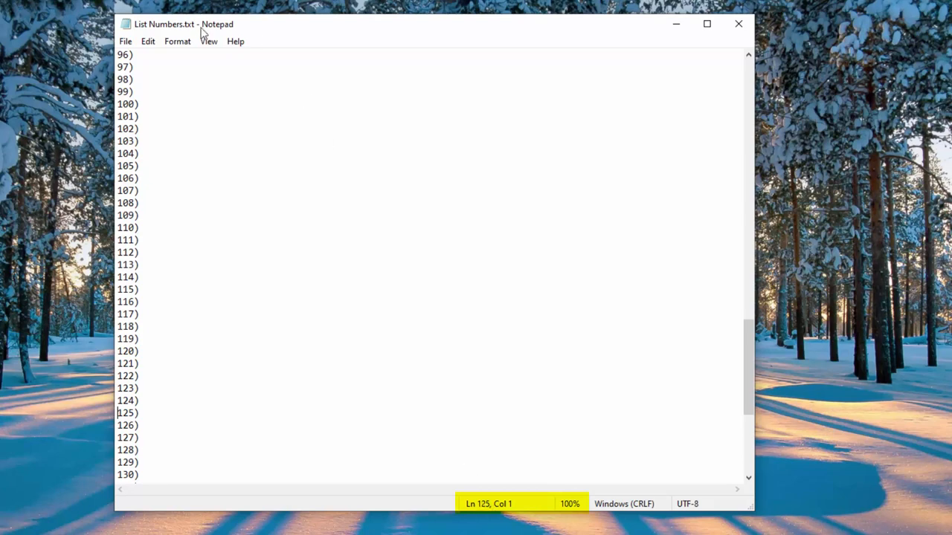
left_click(209, 41)
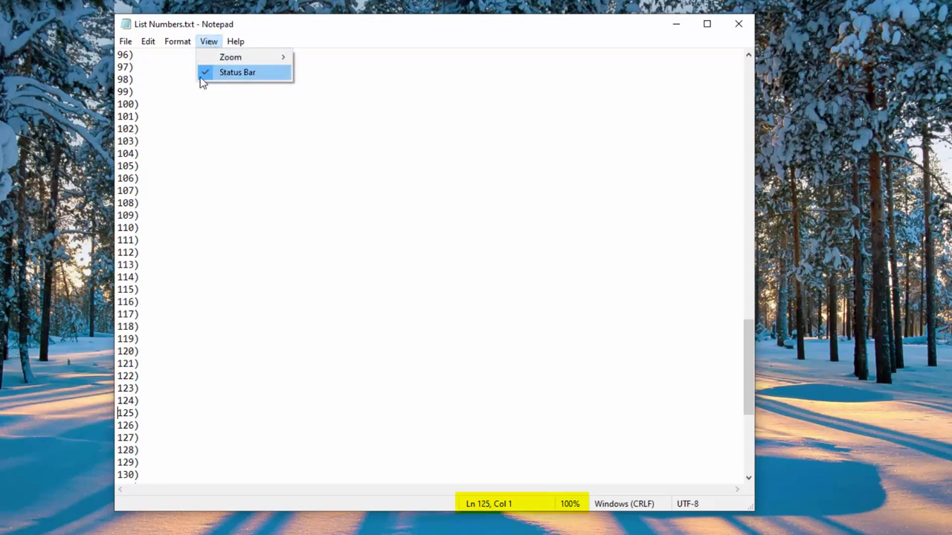
left_click(237, 72)
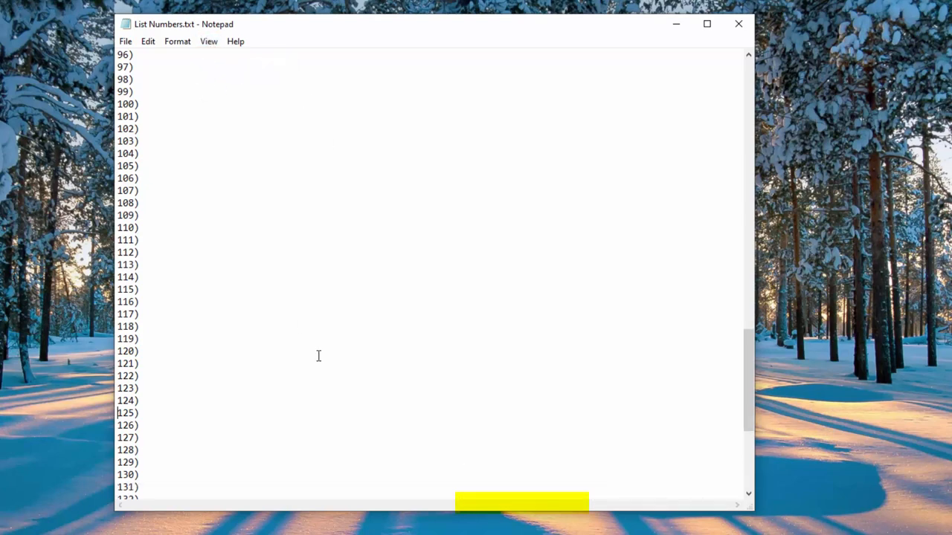
left_click(208, 41)
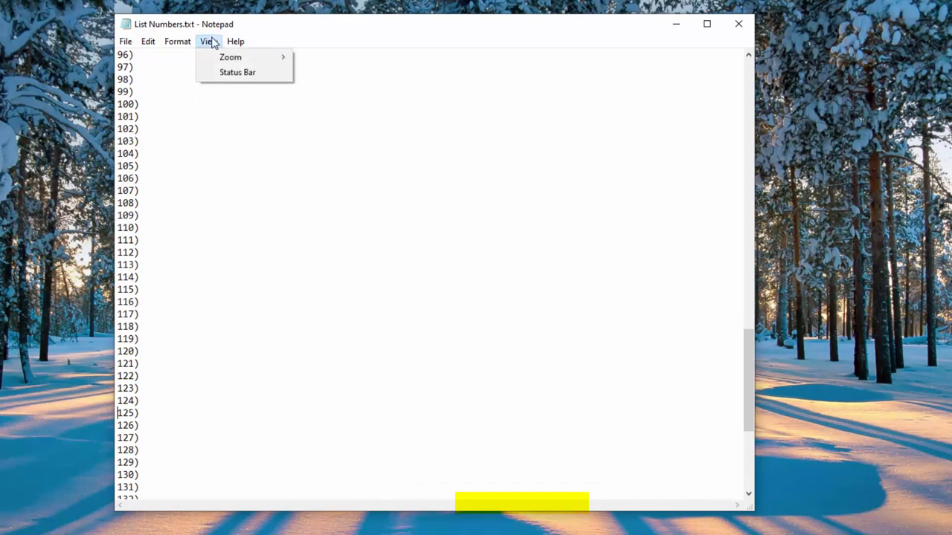
left_click(237, 72)
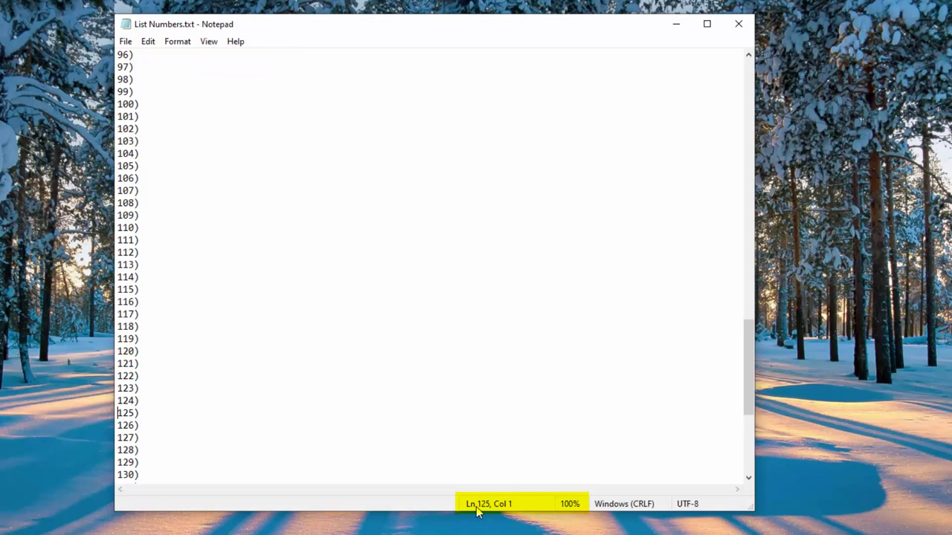
mouse_move(503, 512)
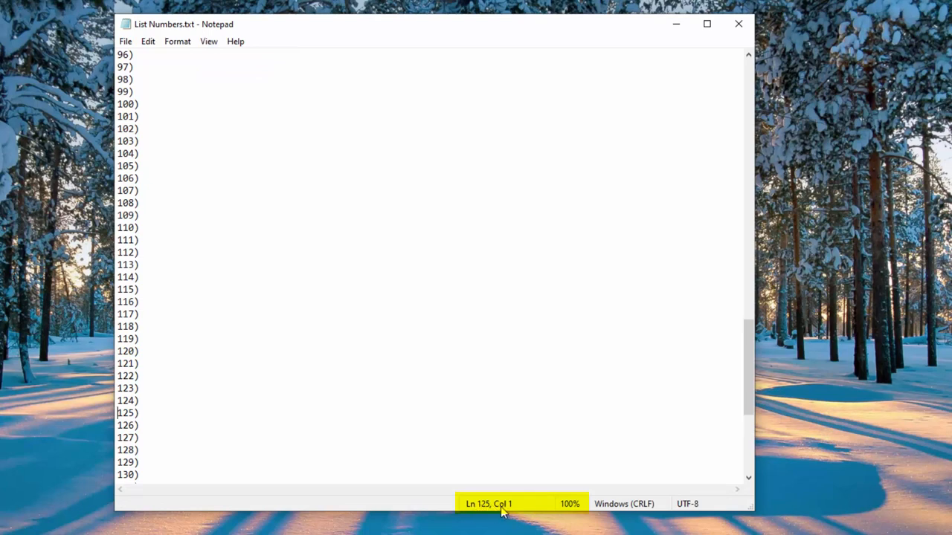
mouse_move(199, 411)
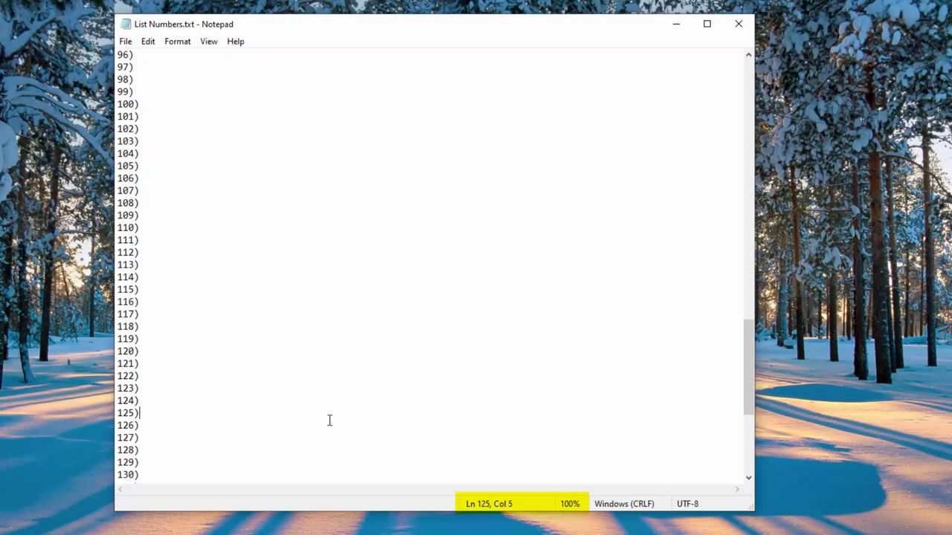
key("Backspace")
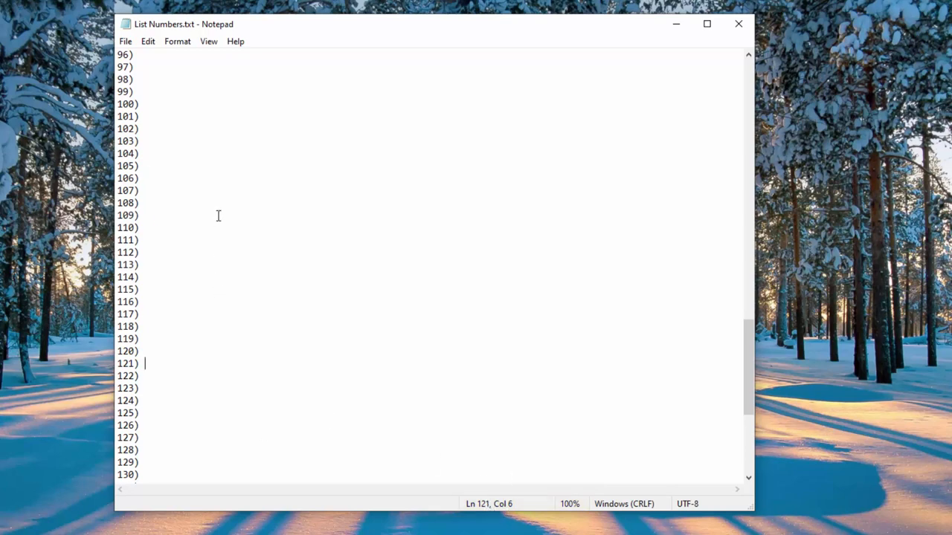
mouse_move(360, 307)
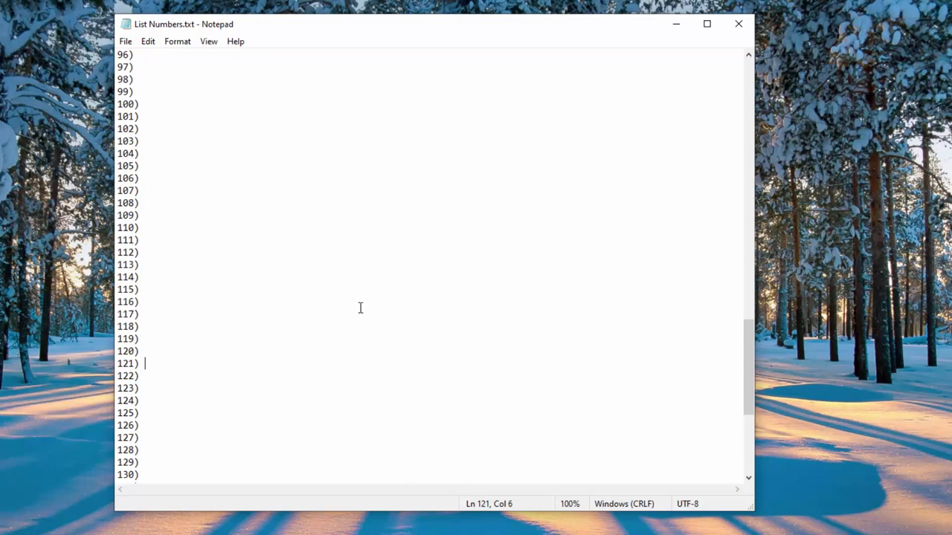
mouse_move(476, 275)
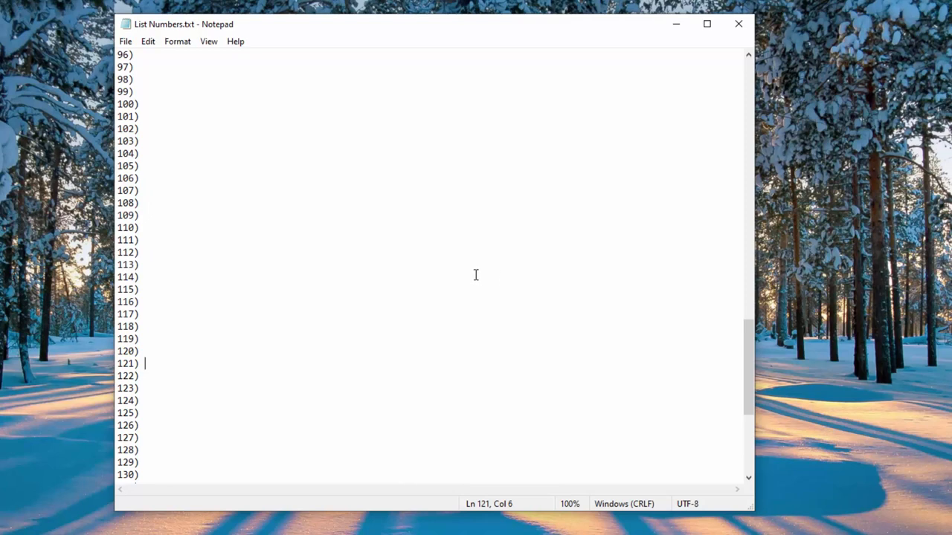
mouse_move(483, 506)
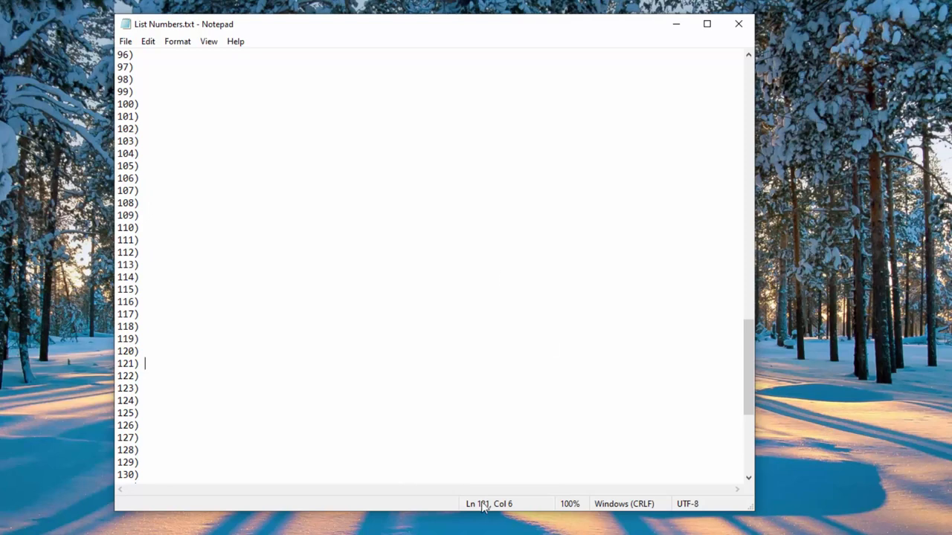
mouse_move(675, 341)
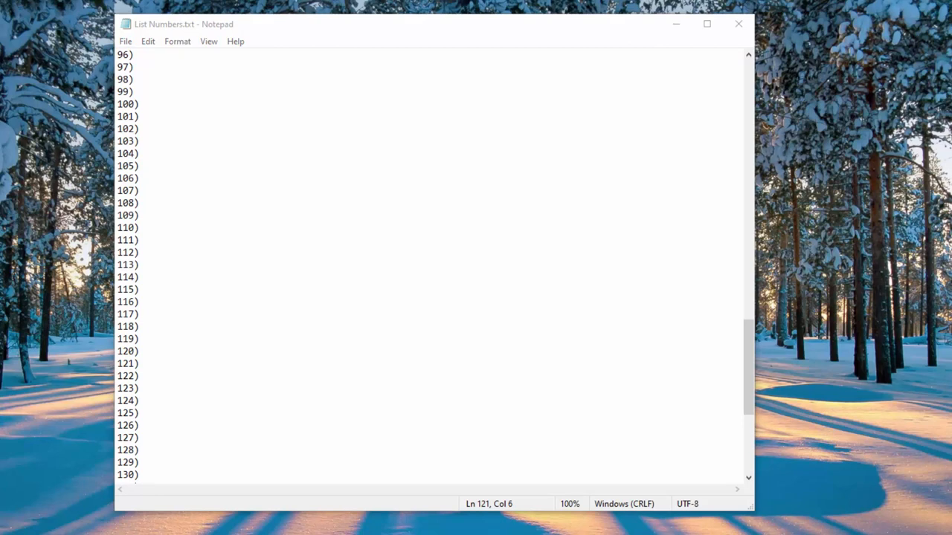
Zoom the list in with Ctrl+scroll, then back out to 50%
left_click(144, 240)
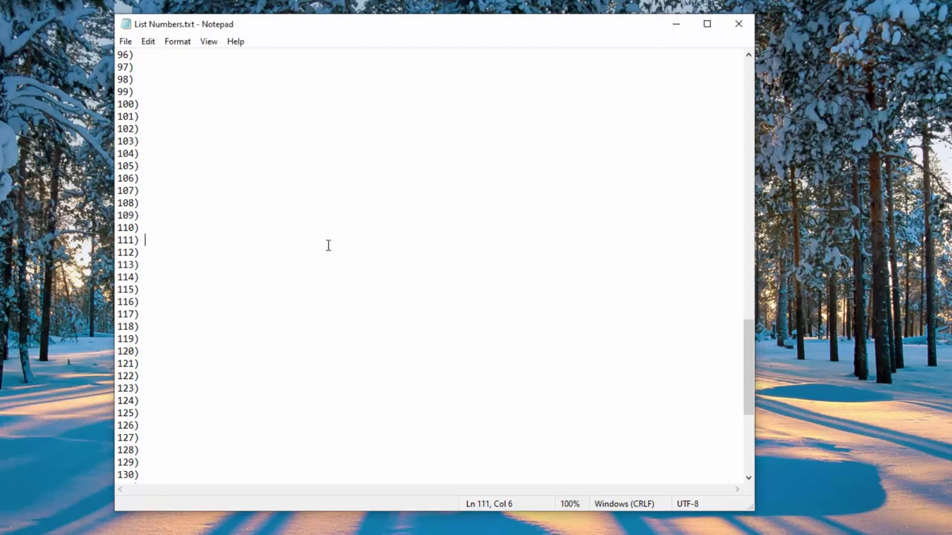
scroll("up", 3)
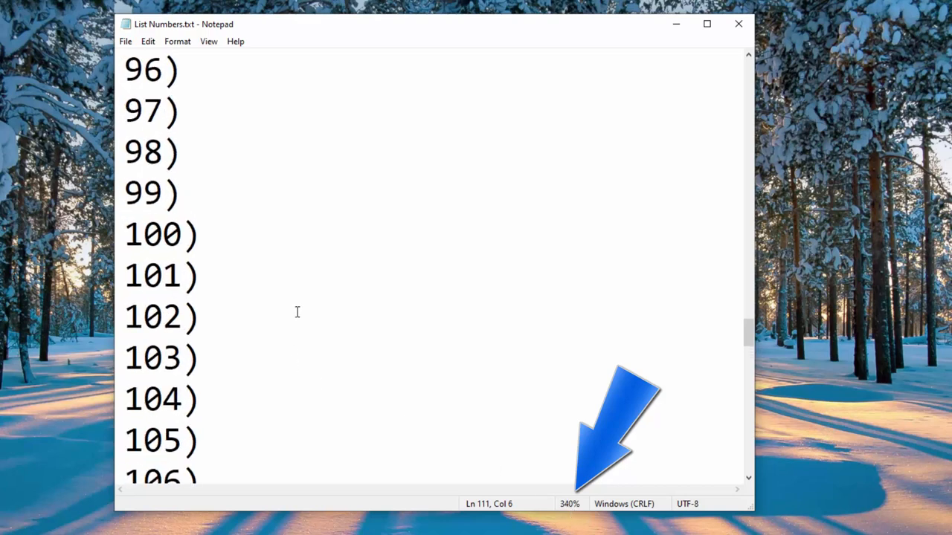
scroll("up", 3)
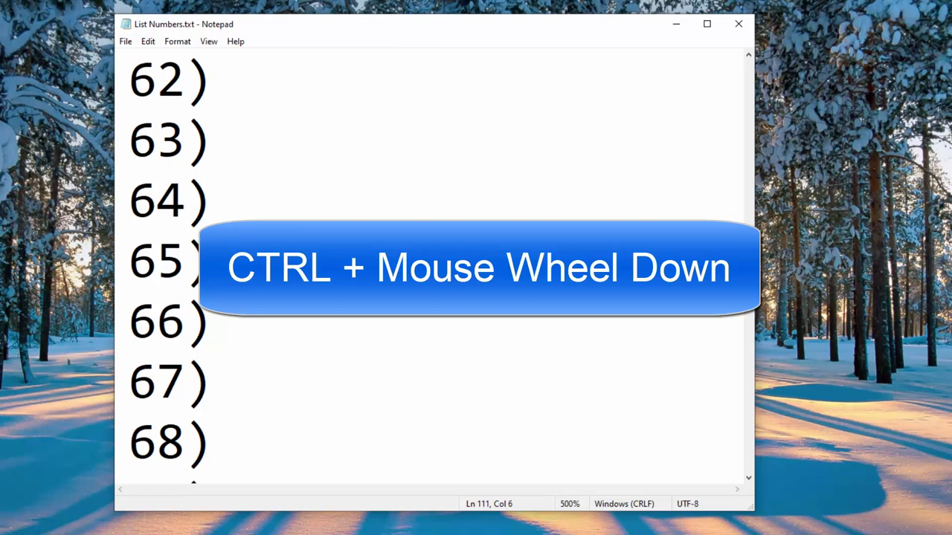
scroll("down", 3)
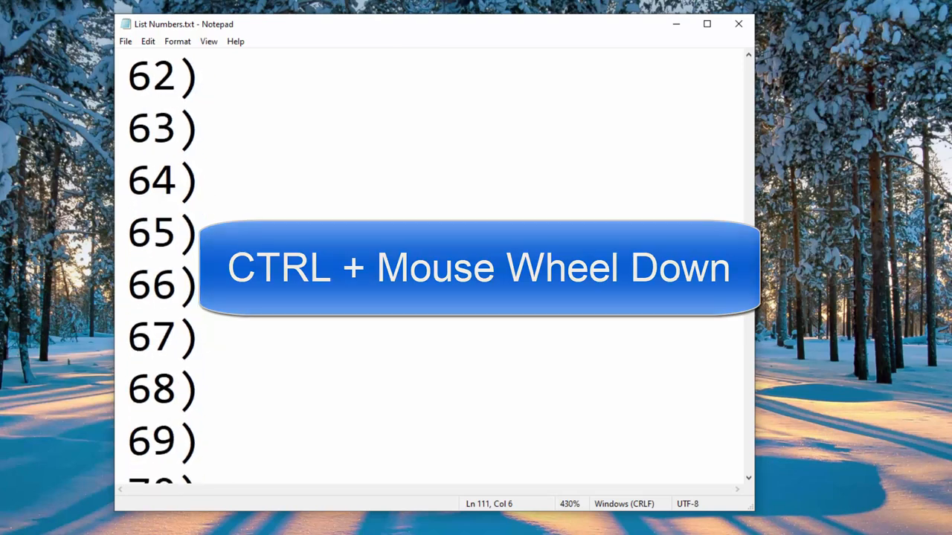
scroll("down", 3)
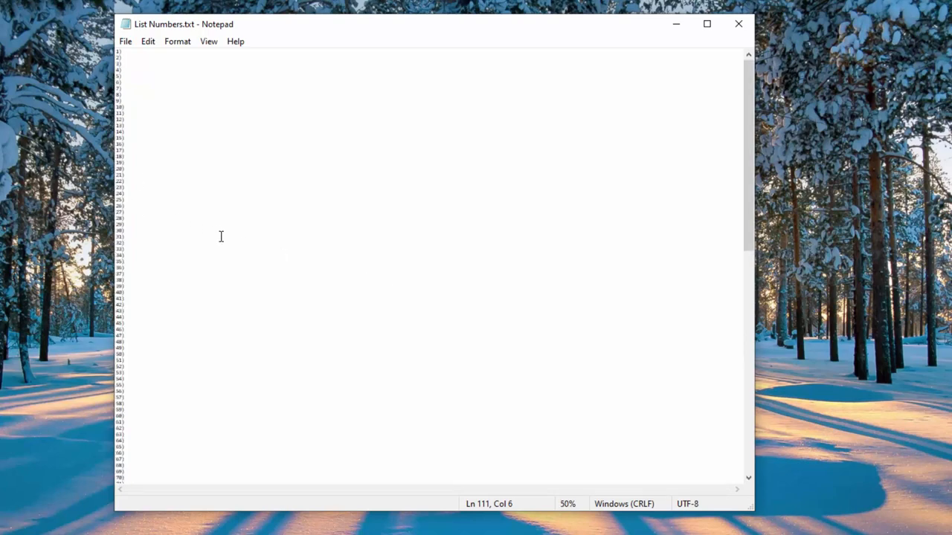
mouse_move(317, 255)
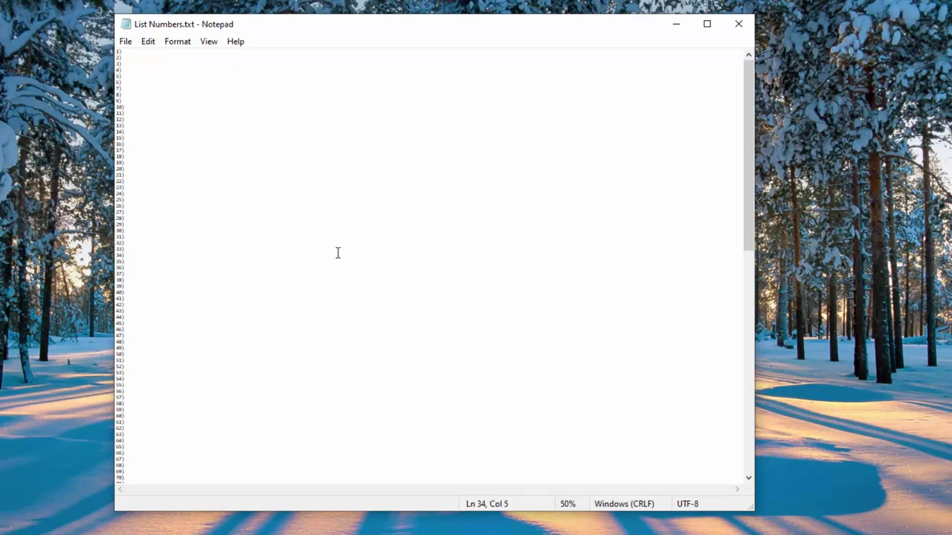
Reset the List Numbers text zoom to 100% with Ctrl+0
key("Ctrl+0")
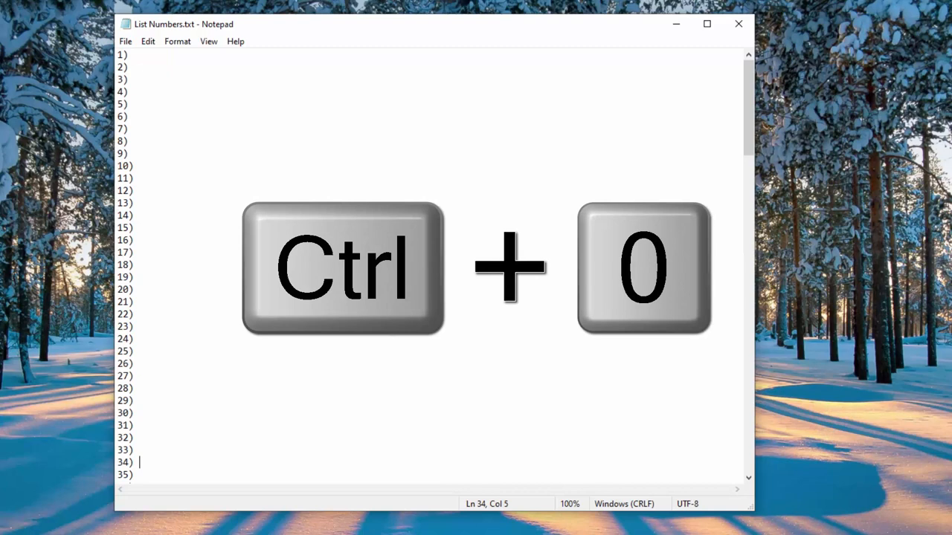
mouse_move(573, 510)
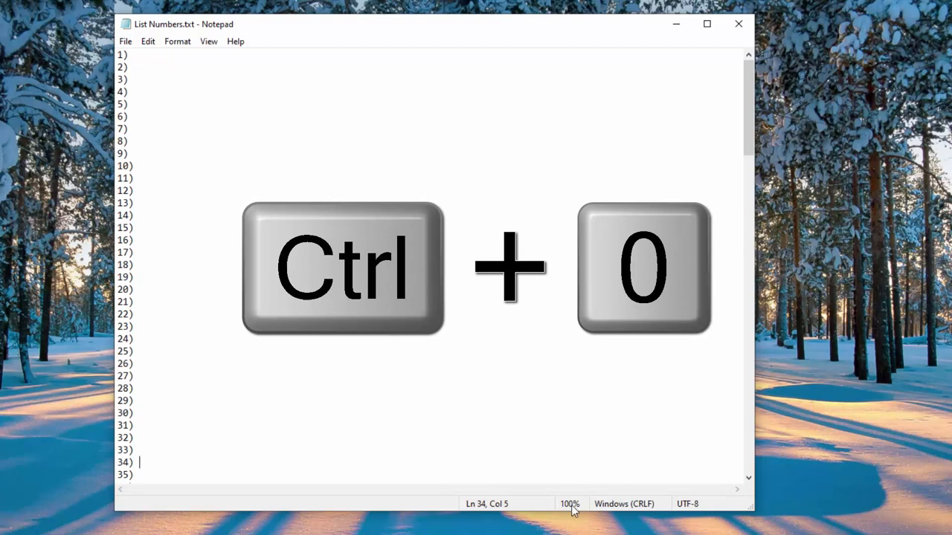
key("ctrl+0")
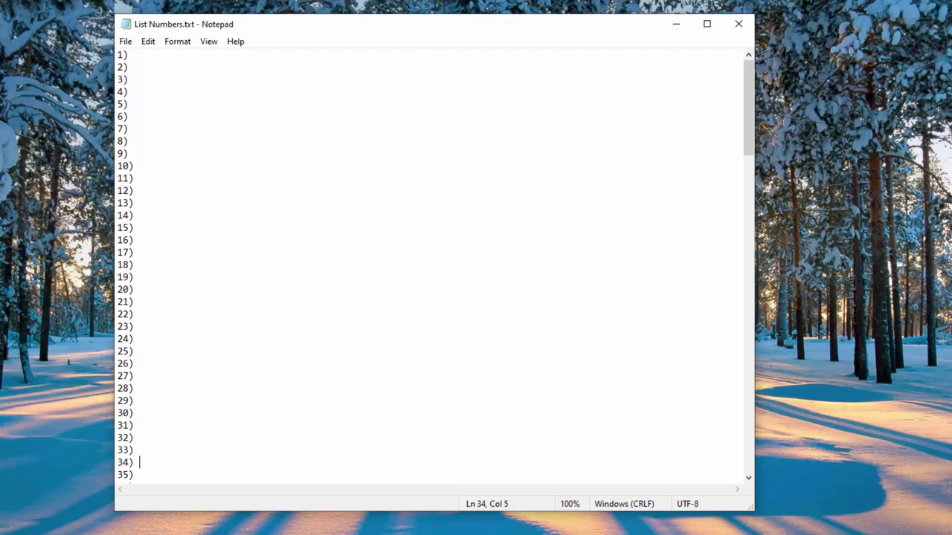
mouse_move(370, 281)
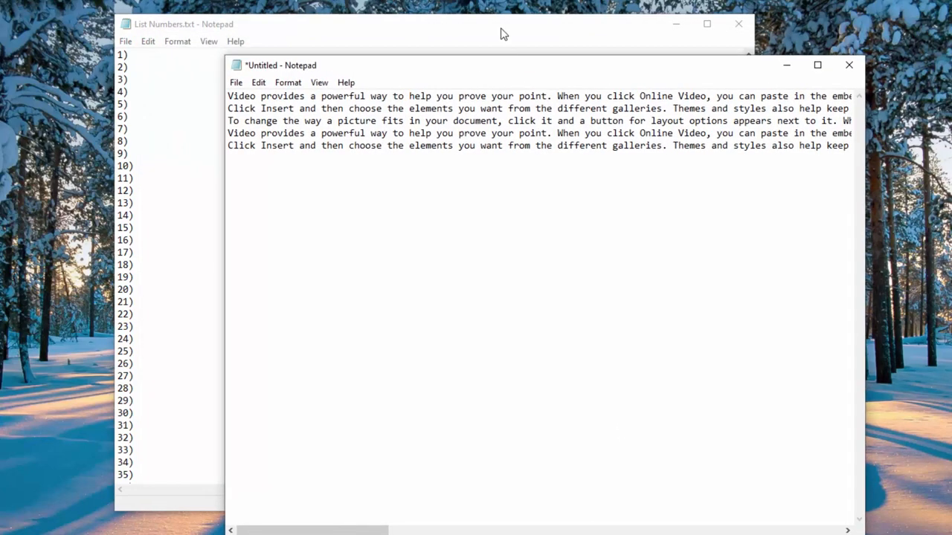
mouse_move(665, 35)
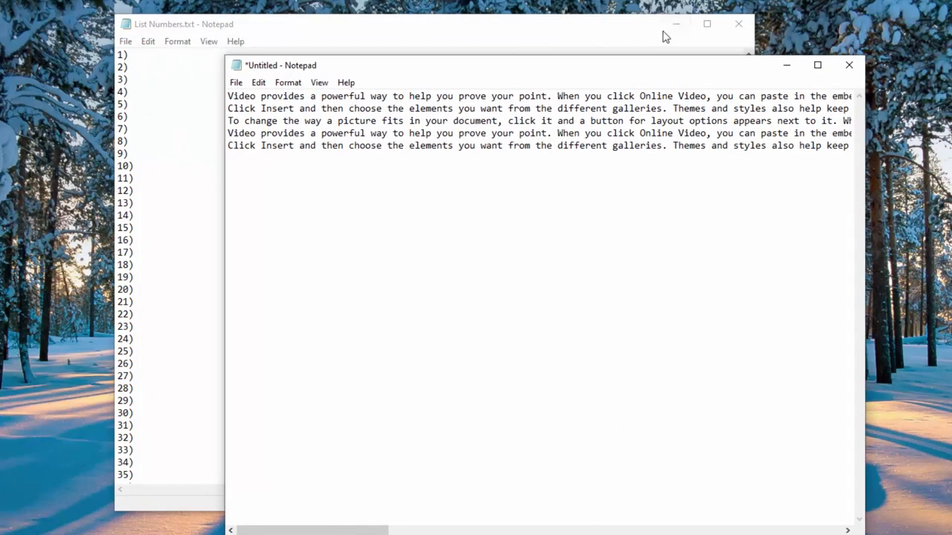
Reposition the untitled document window, scroll right, and select the word 'Reading'
left_click_drag(281, 65, 194, 52)
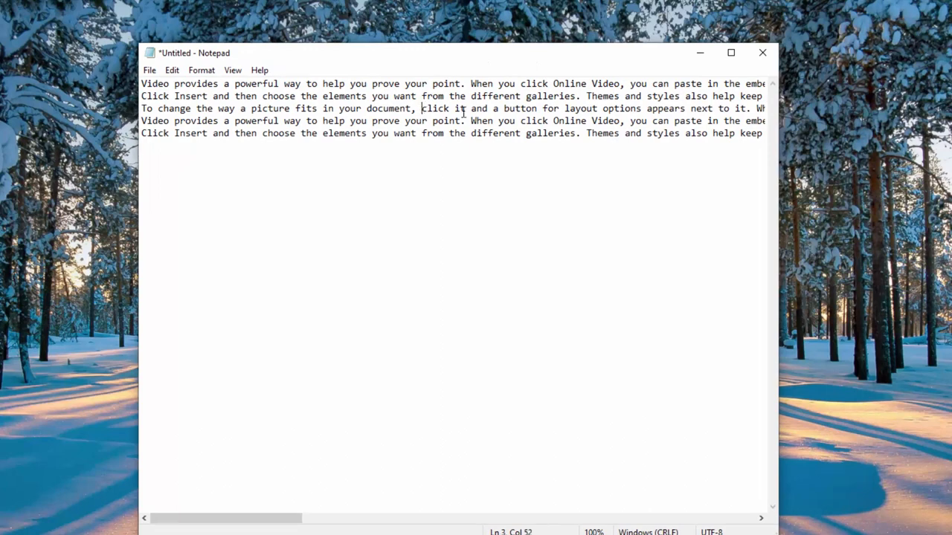
left_click_drag(223, 518, 357, 518)
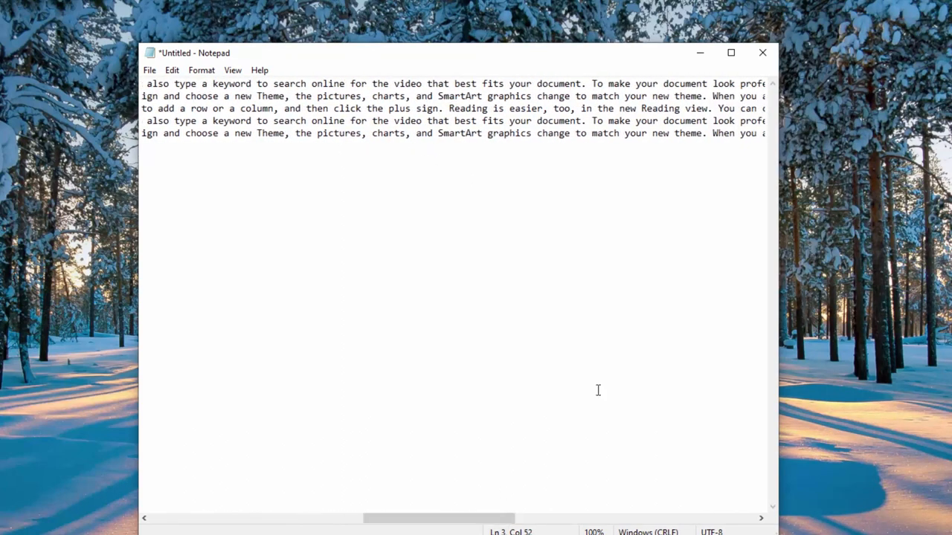
double_click(660, 108)
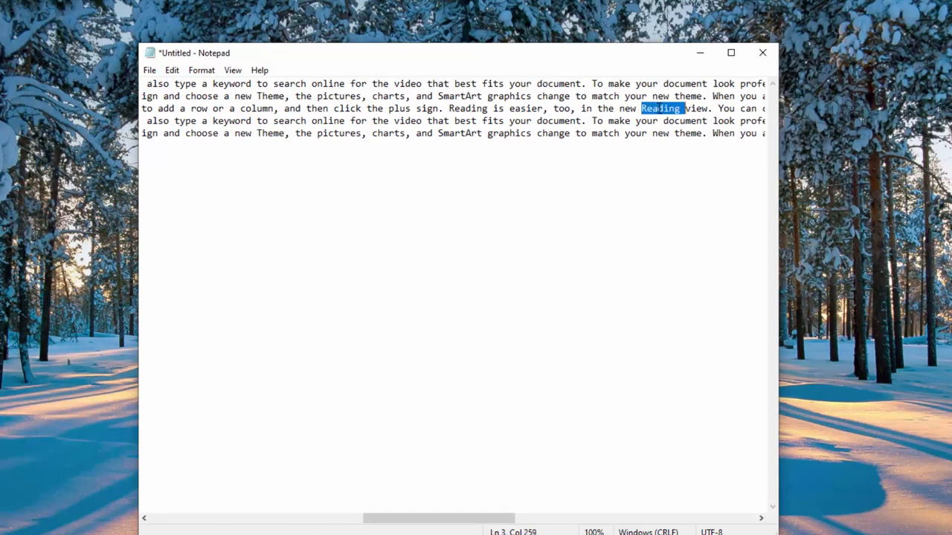
mouse_move(642, 298)
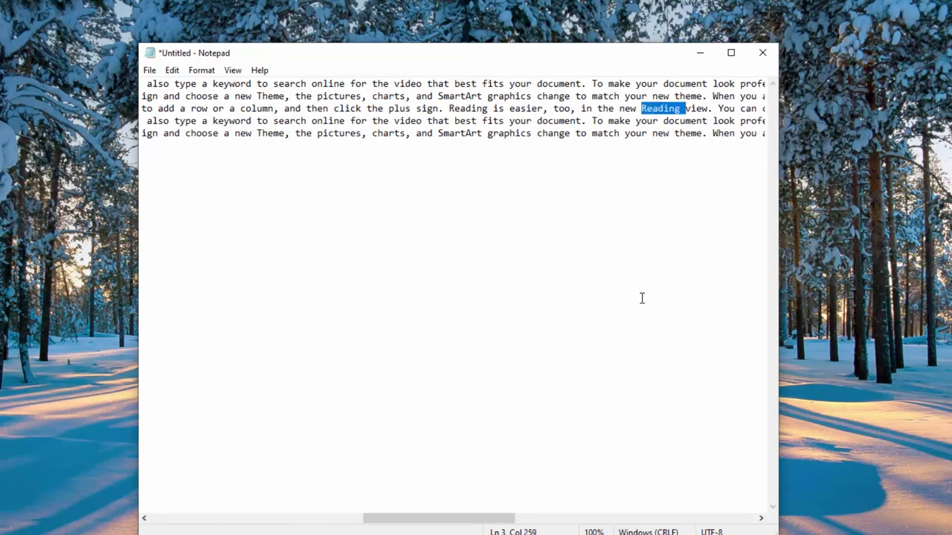
key("ctrl+f")
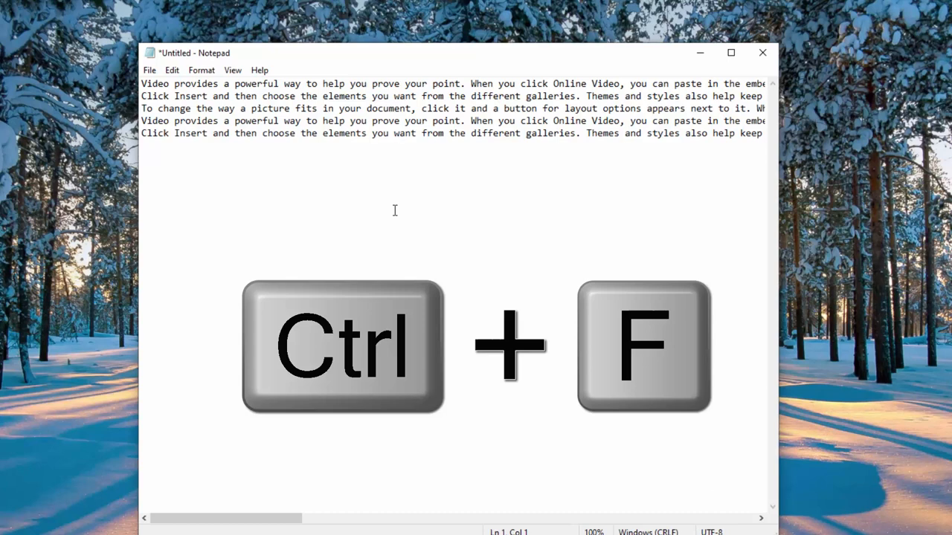
key("ctrl+f")
type("Reading")
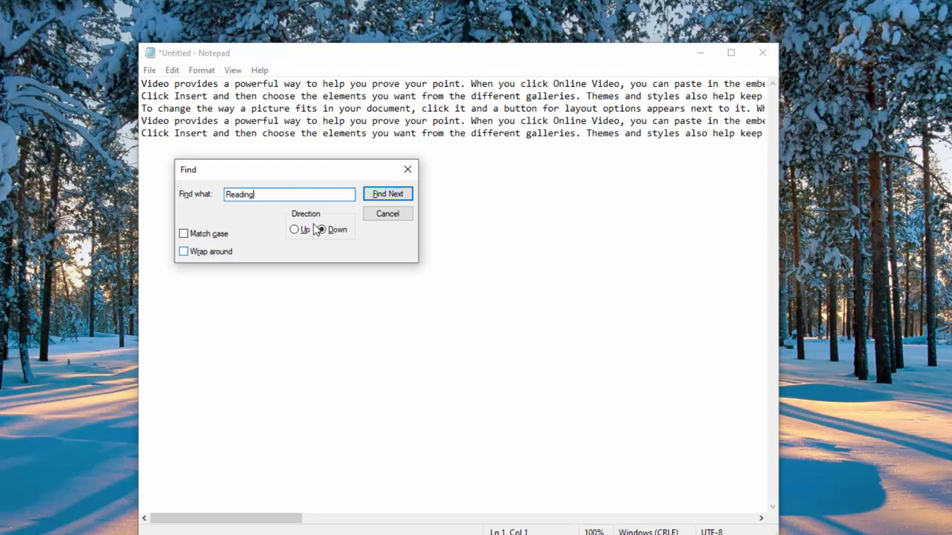
left_click(387, 193)
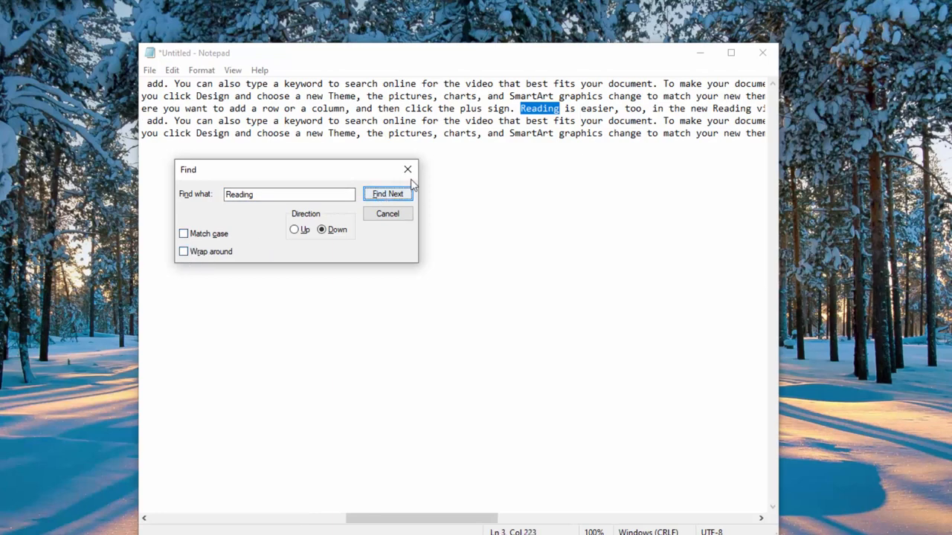
left_click(388, 193)
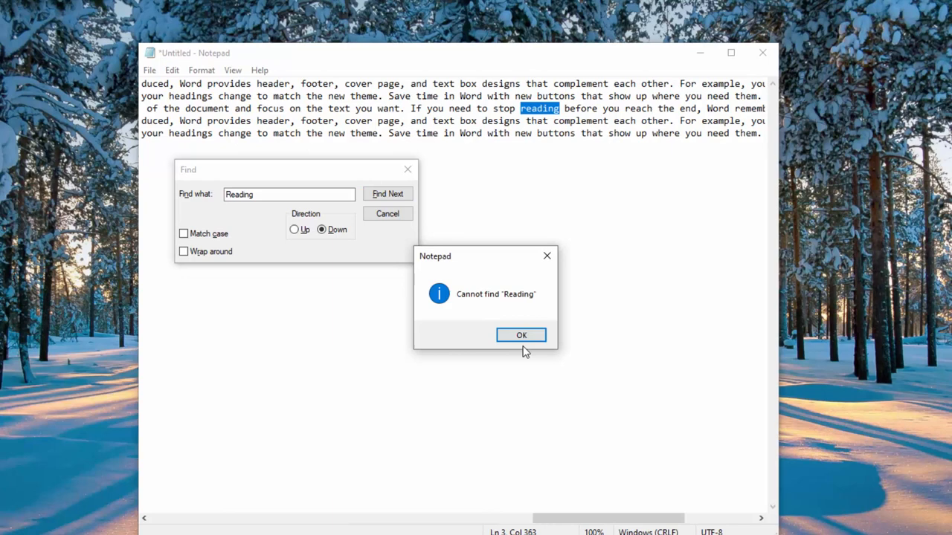
left_click(521, 335)
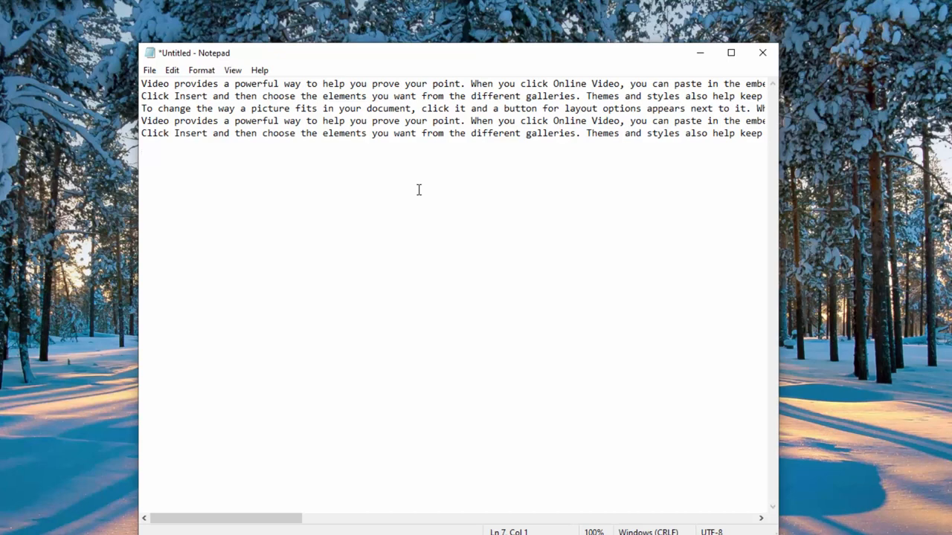
Find 'video', replace it with 'picture', then Replace All and close the dialog
key("Ctrl+h")
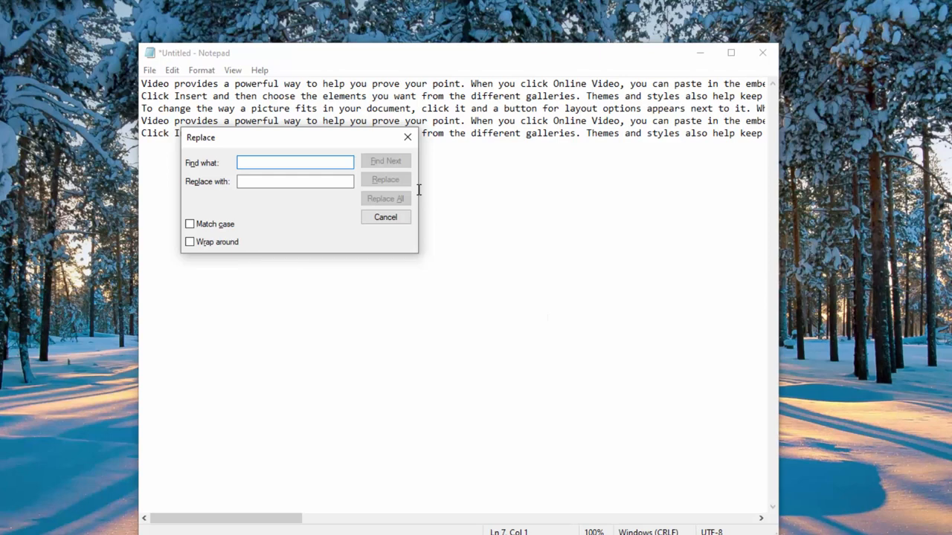
type("video")
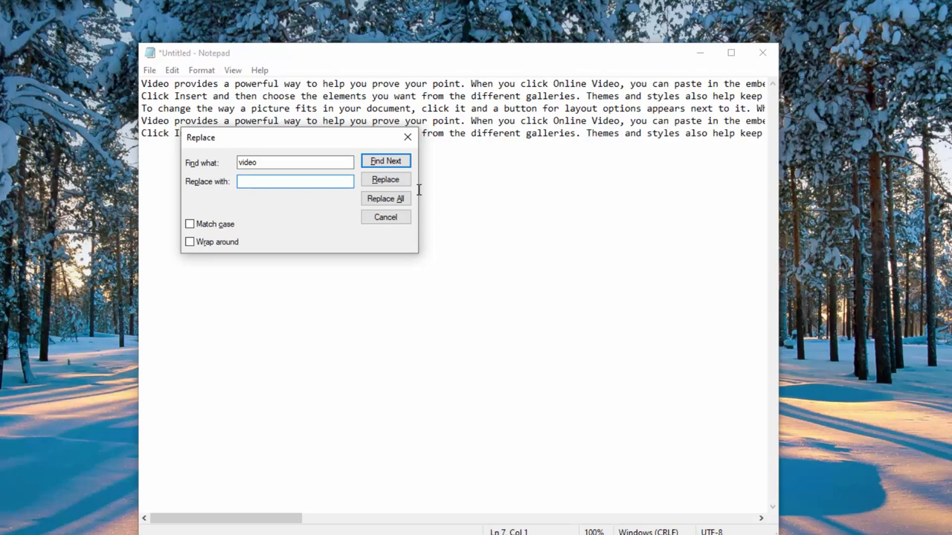
type("picture")
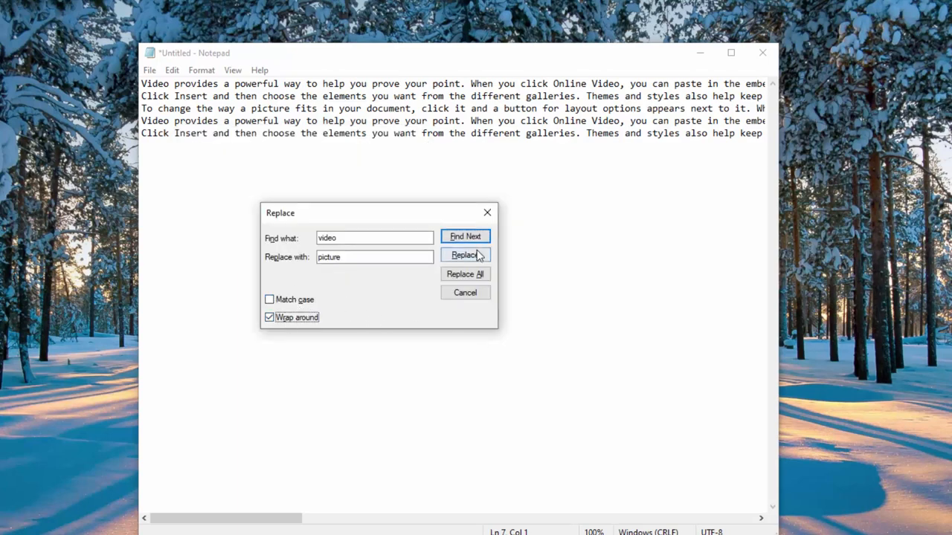
left_click(465, 236)
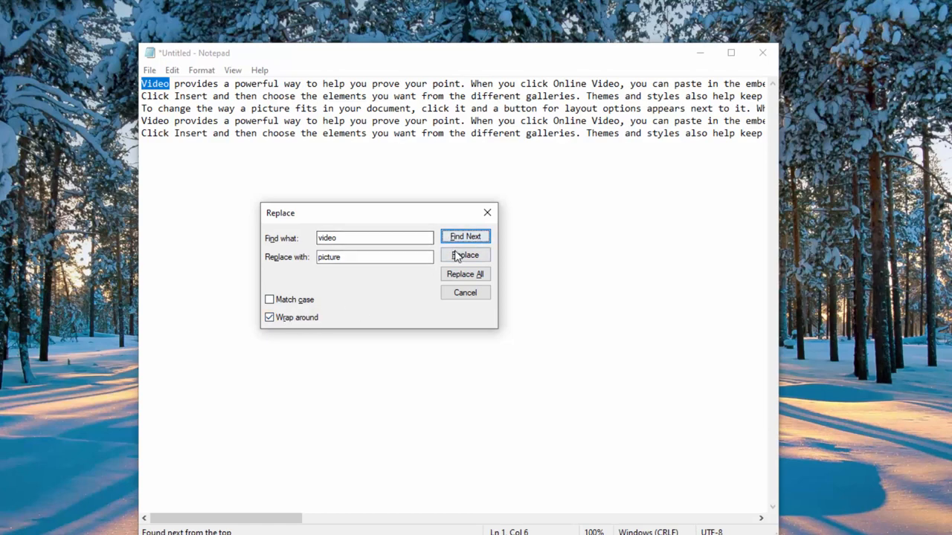
left_click(464, 255)
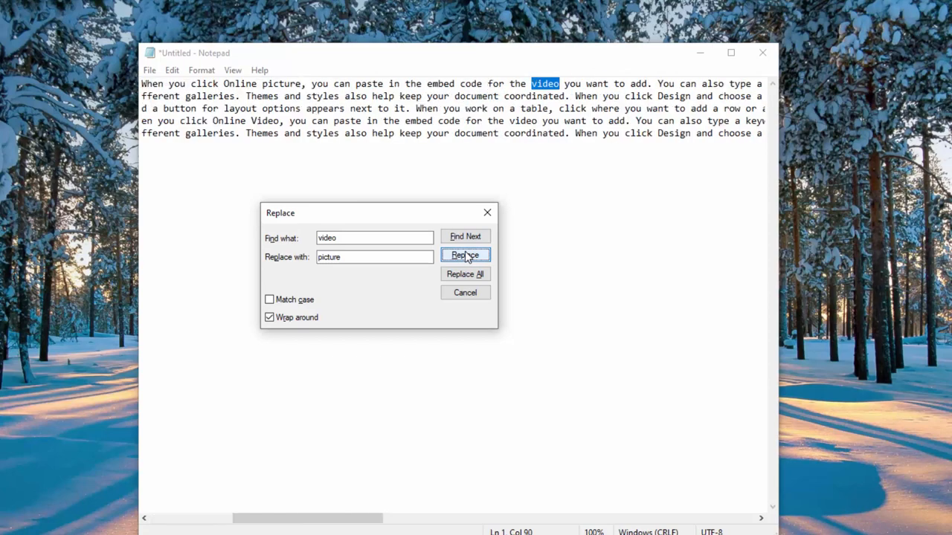
left_click(465, 274)
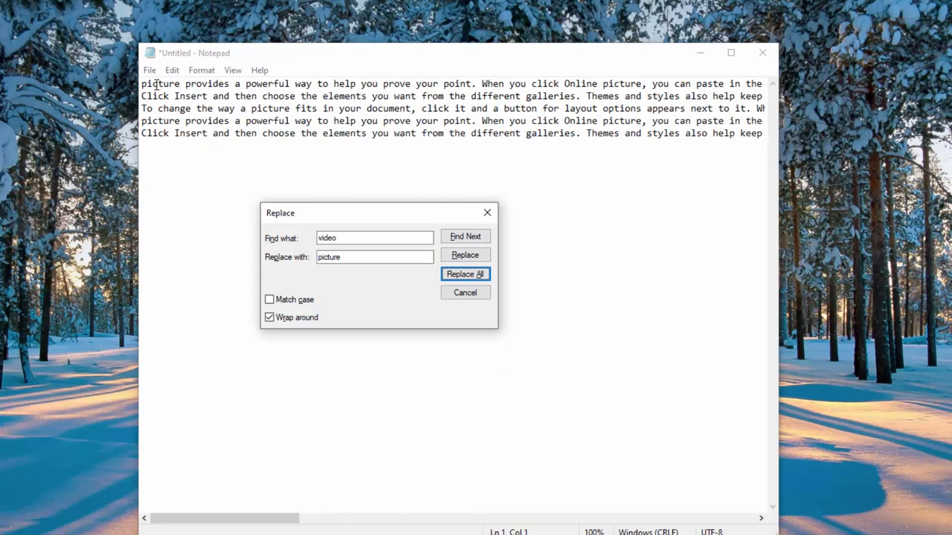
mouse_move(155, 87)
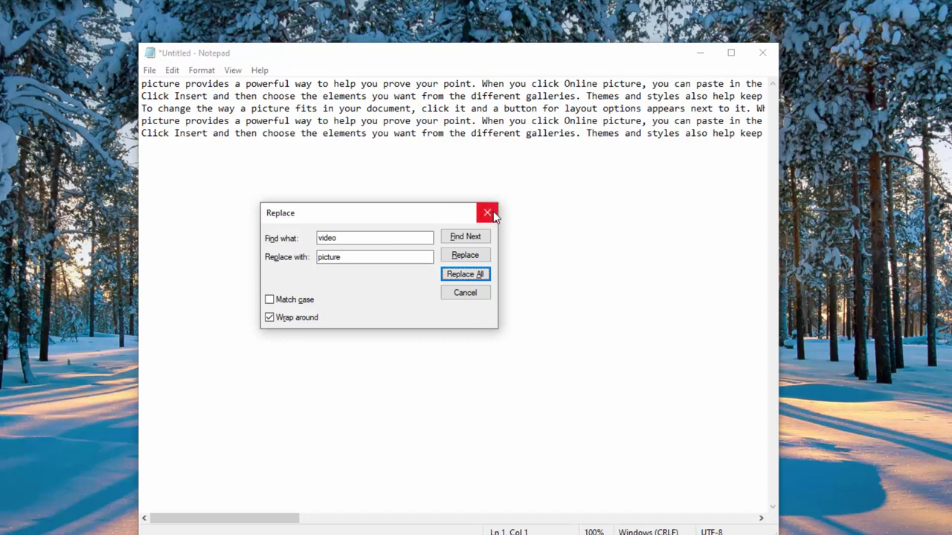
left_click(487, 212)
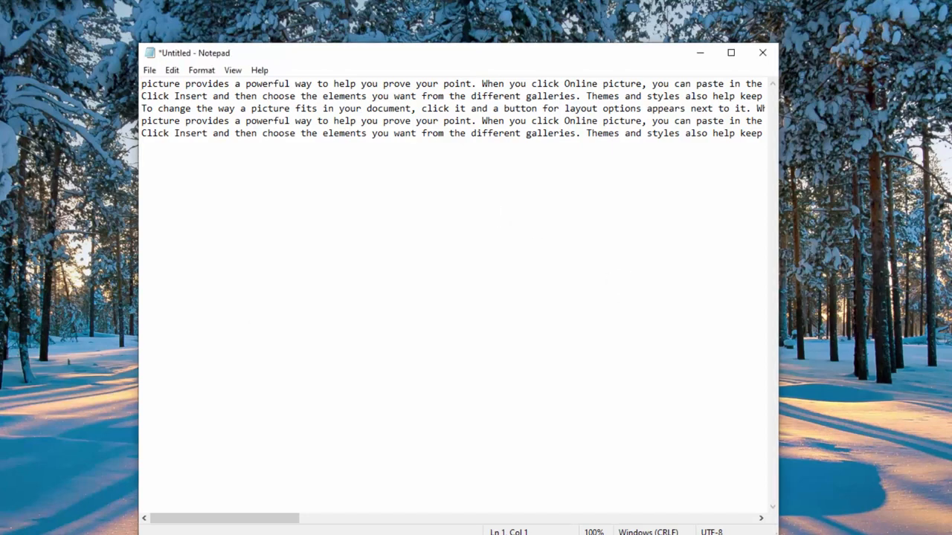
mouse_move(625, 334)
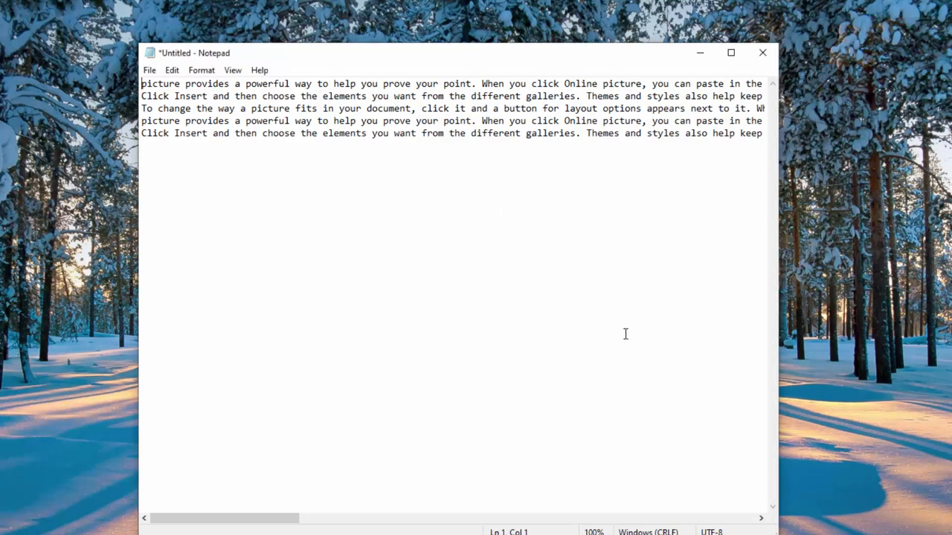
mouse_move(489, 343)
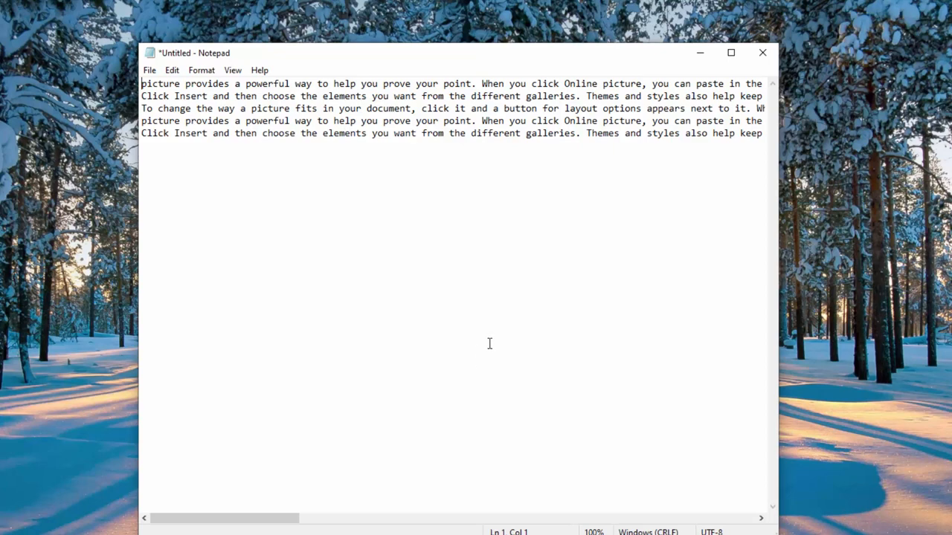
Switch the document font from Consolas to Segoe UI through Format > Font
left_click(210, 96)
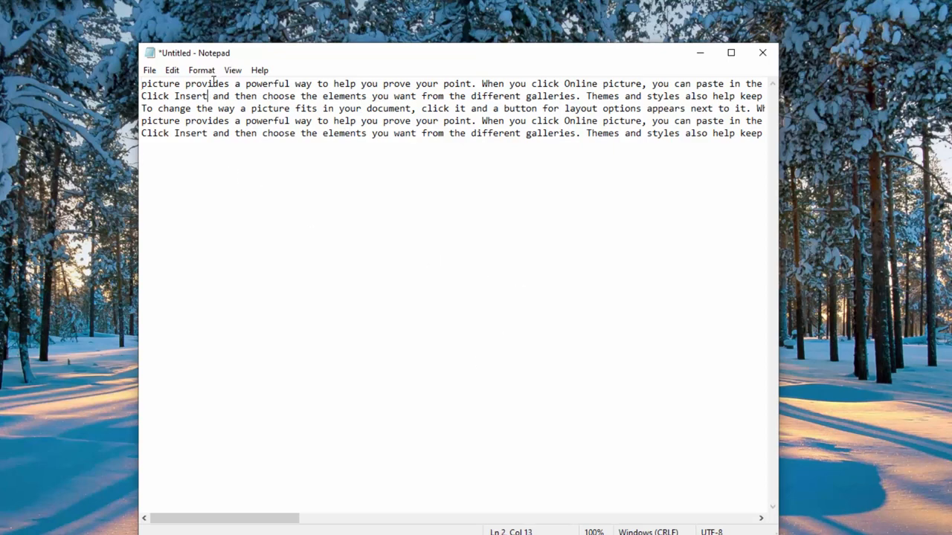
left_click(201, 70)
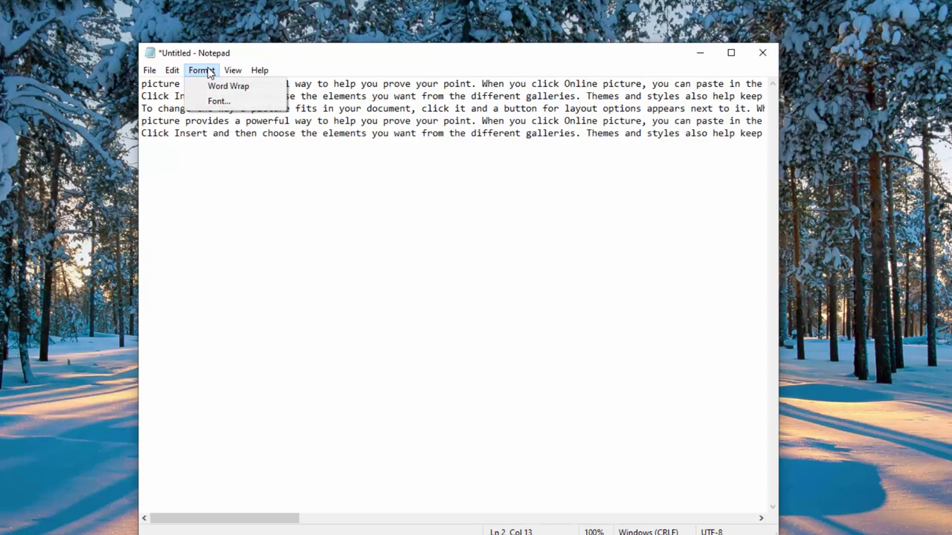
mouse_move(218, 101)
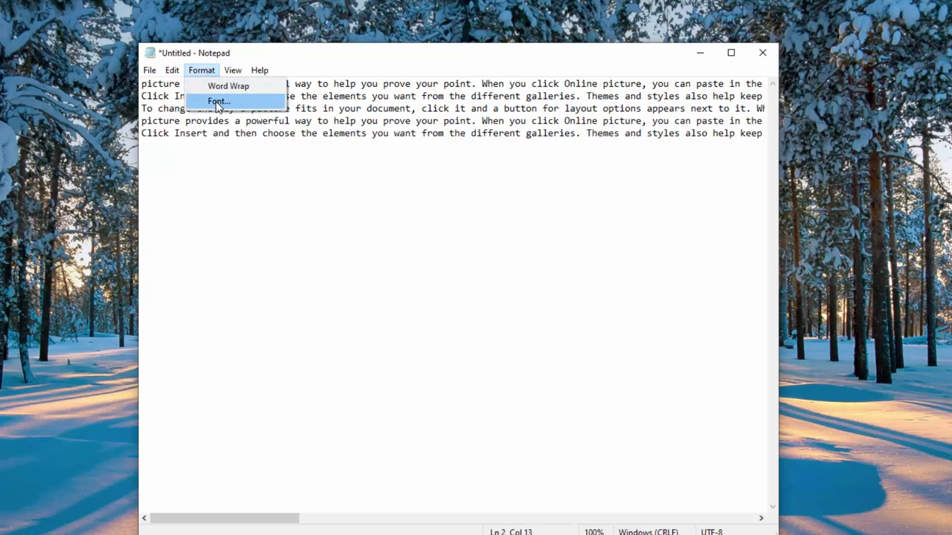
left_click(218, 101)
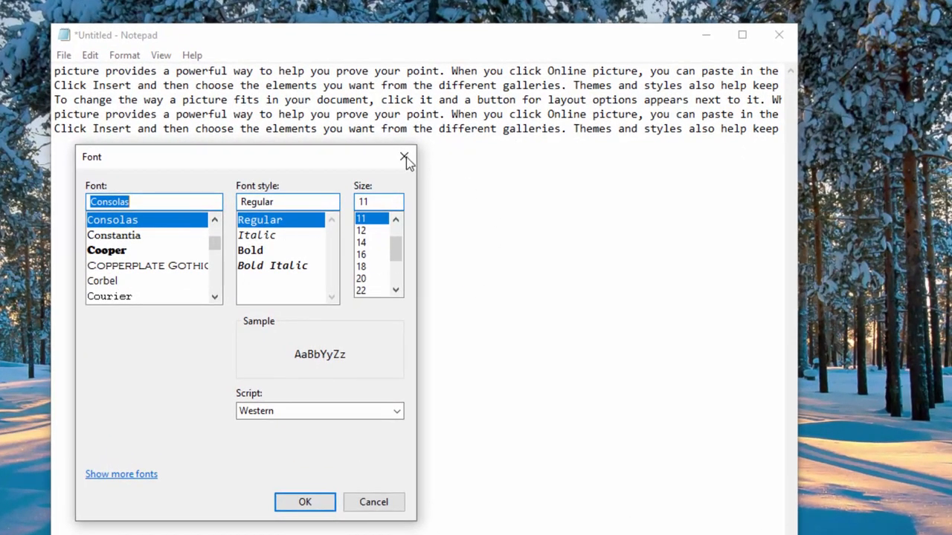
mouse_move(233, 255)
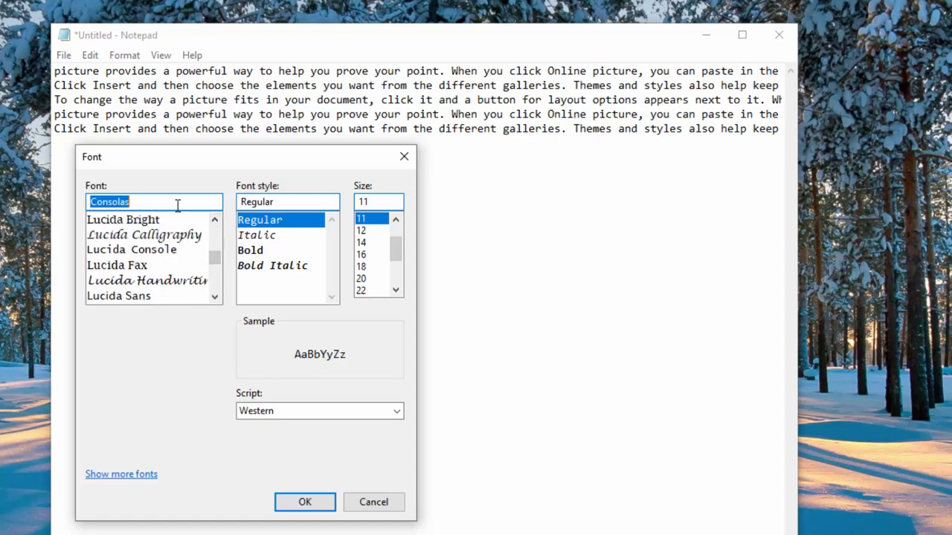
type("se")
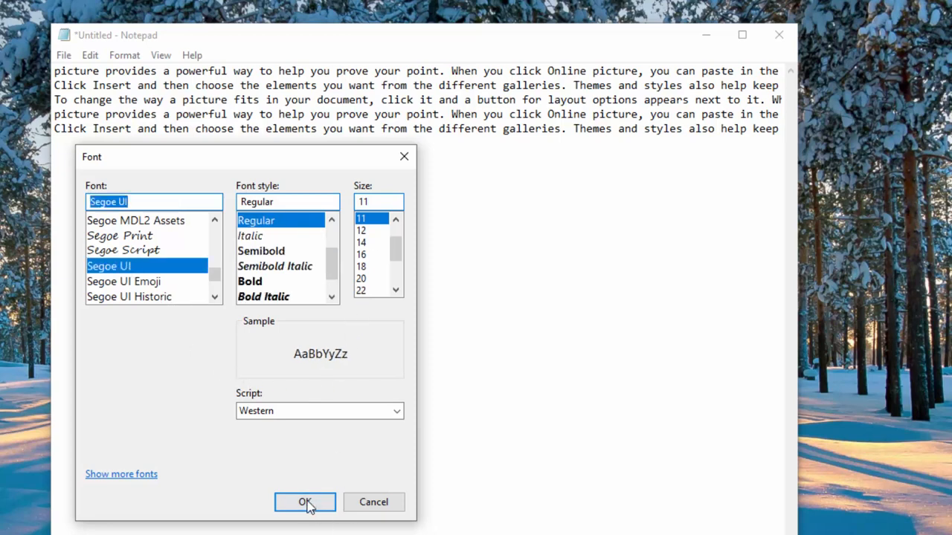
left_click(304, 502)
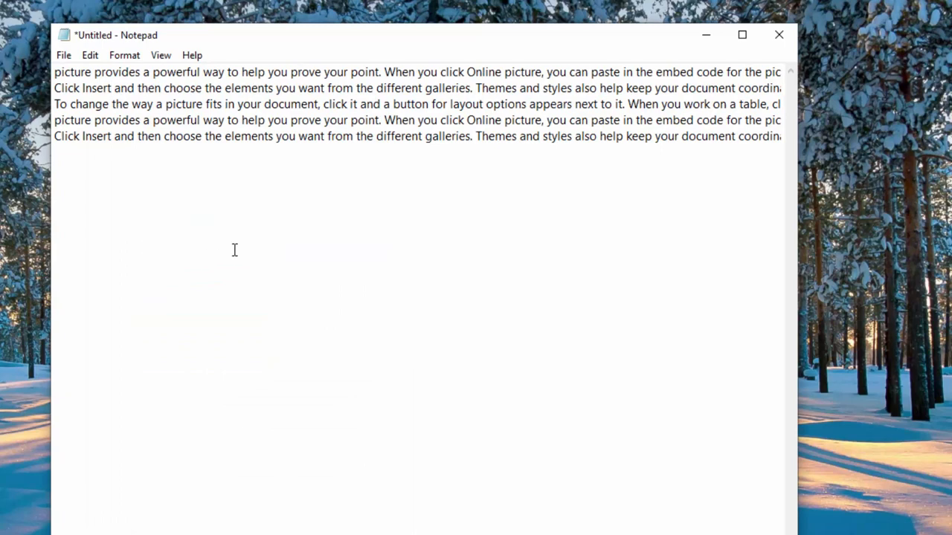